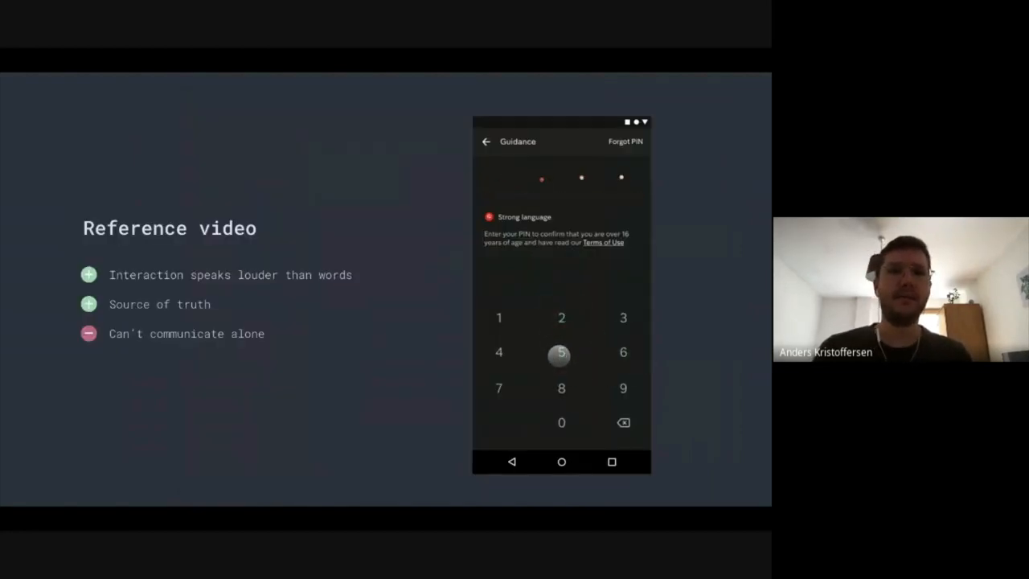
Step: Step repeatedly through the slide controls of the earlier prototype demos
click(561, 318)
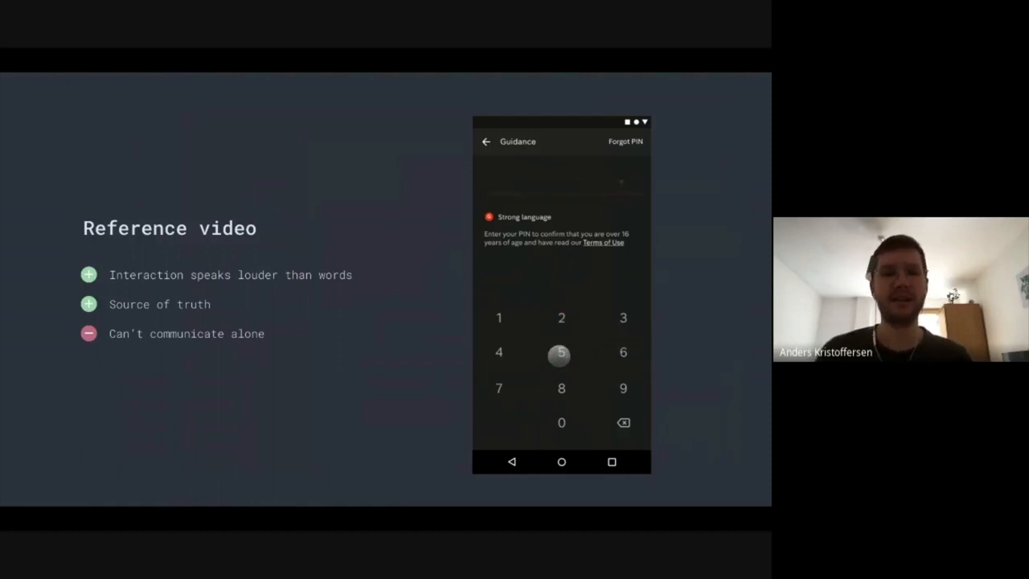
click(561, 319)
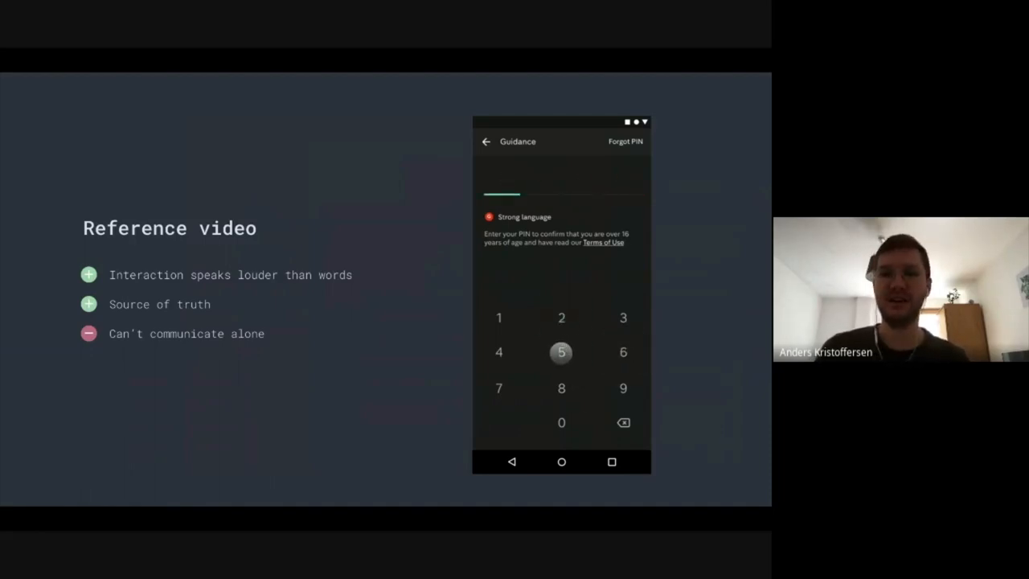
click(561, 352)
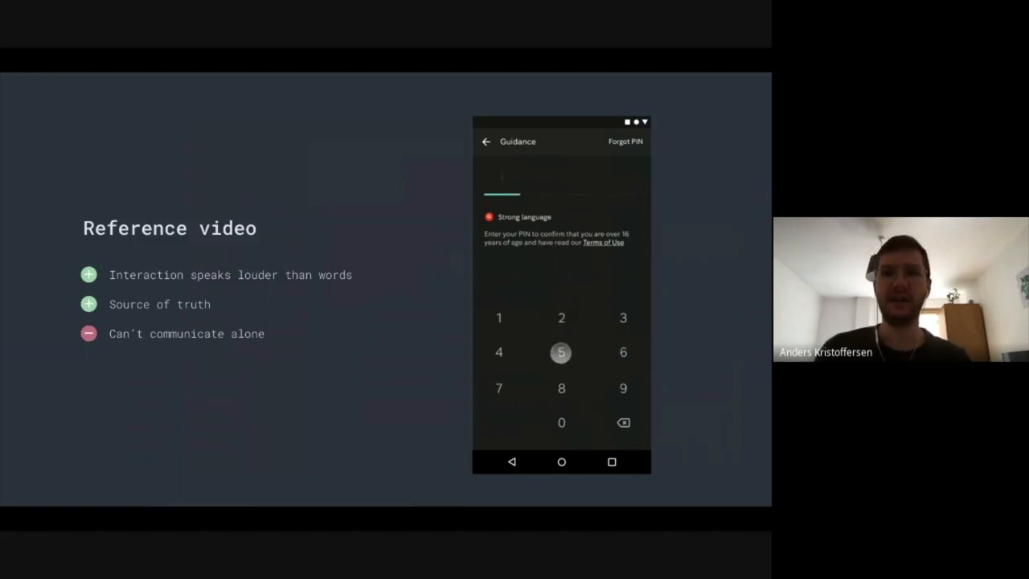
click(560, 351)
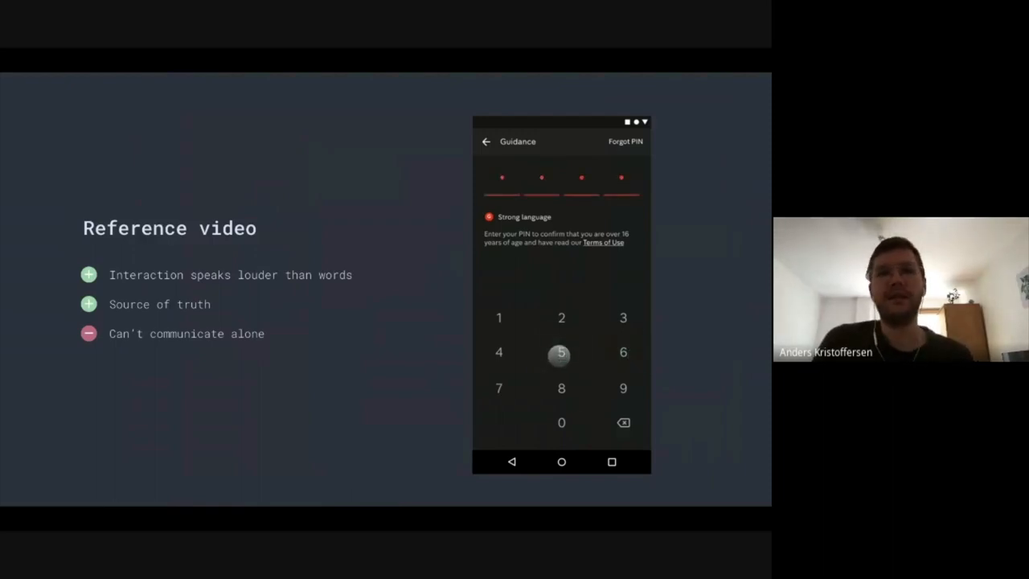
click(560, 352)
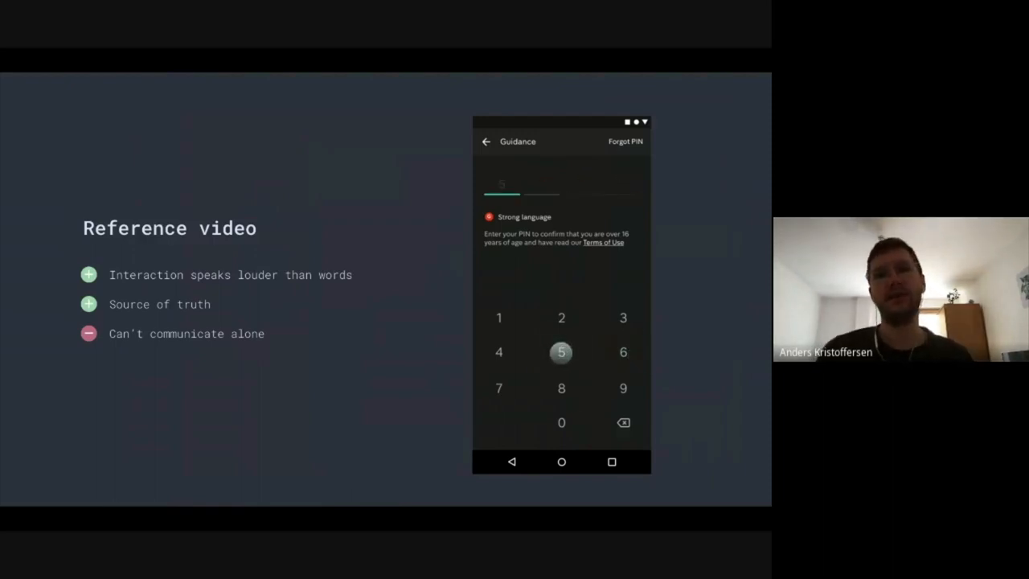
click(561, 352)
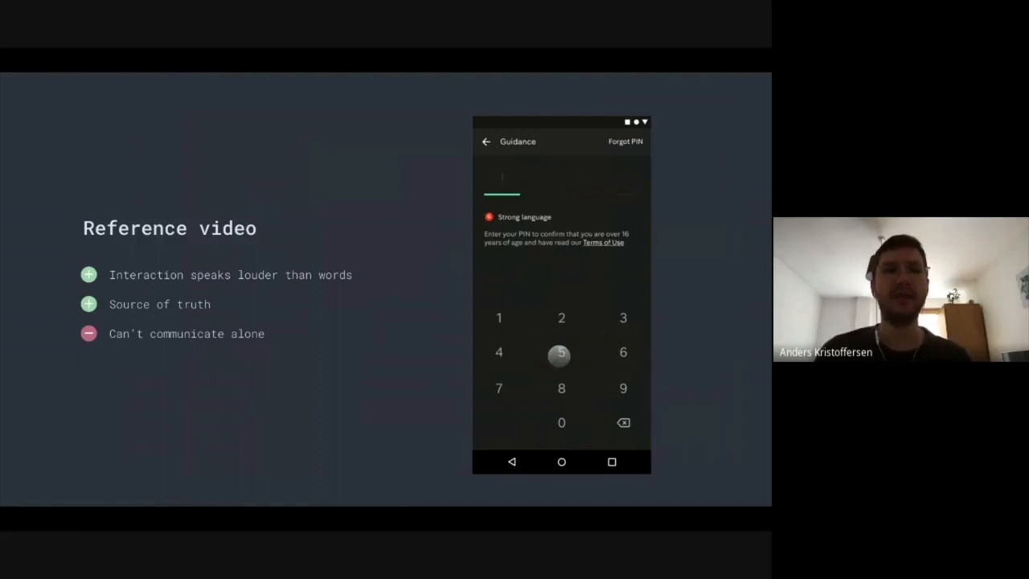
click(623, 354)
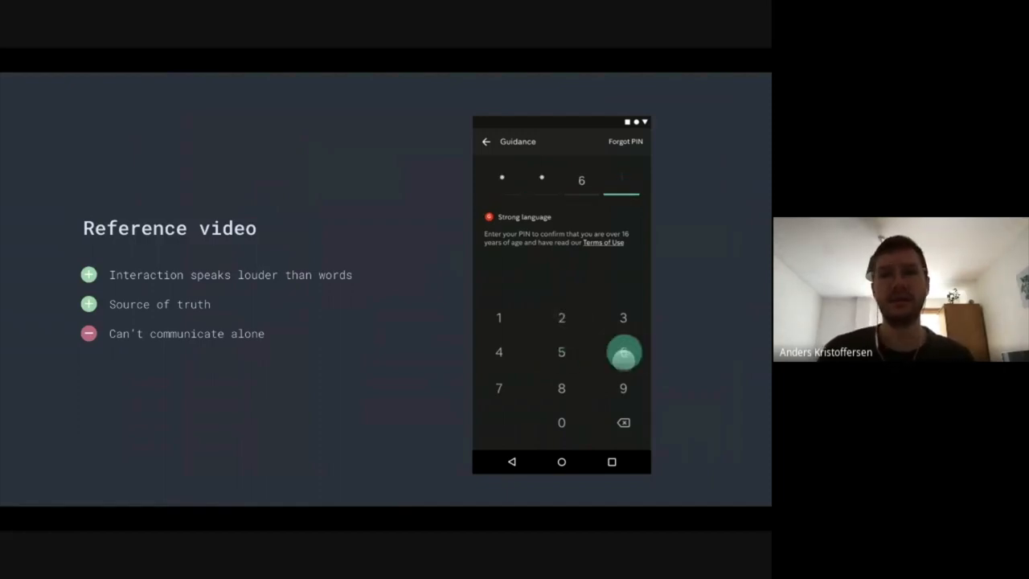
click(560, 352)
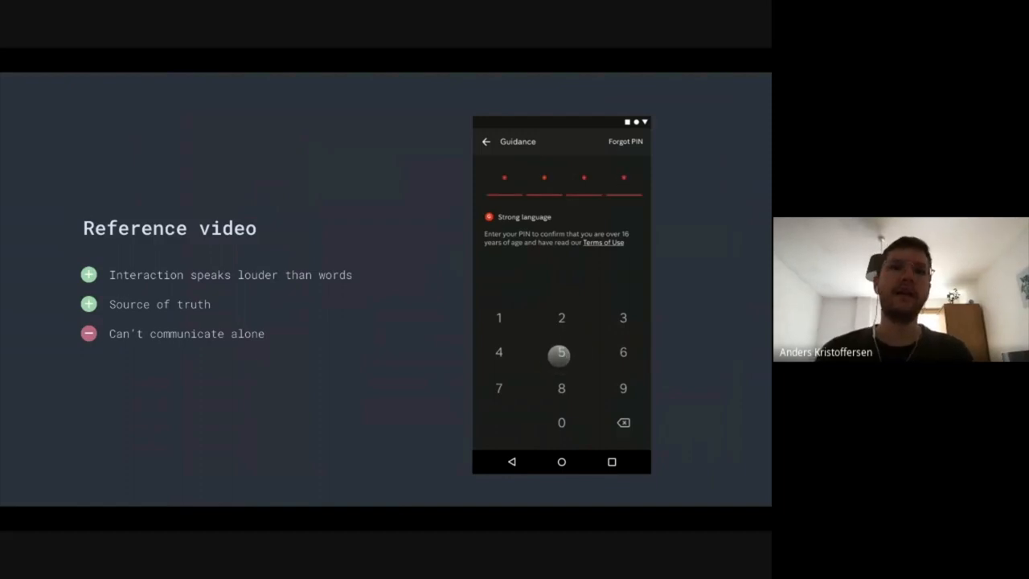
click(559, 353)
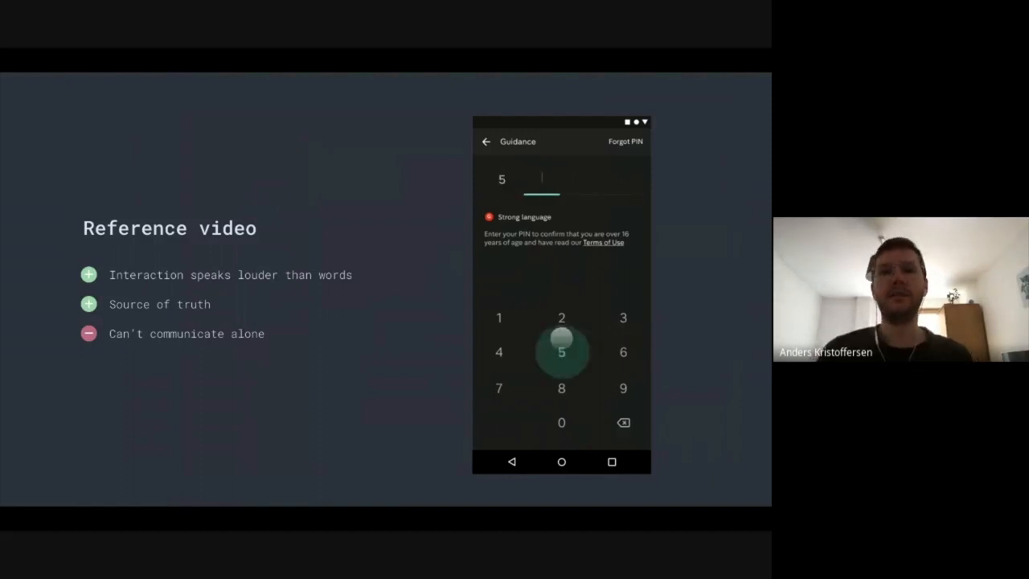
click(561, 352)
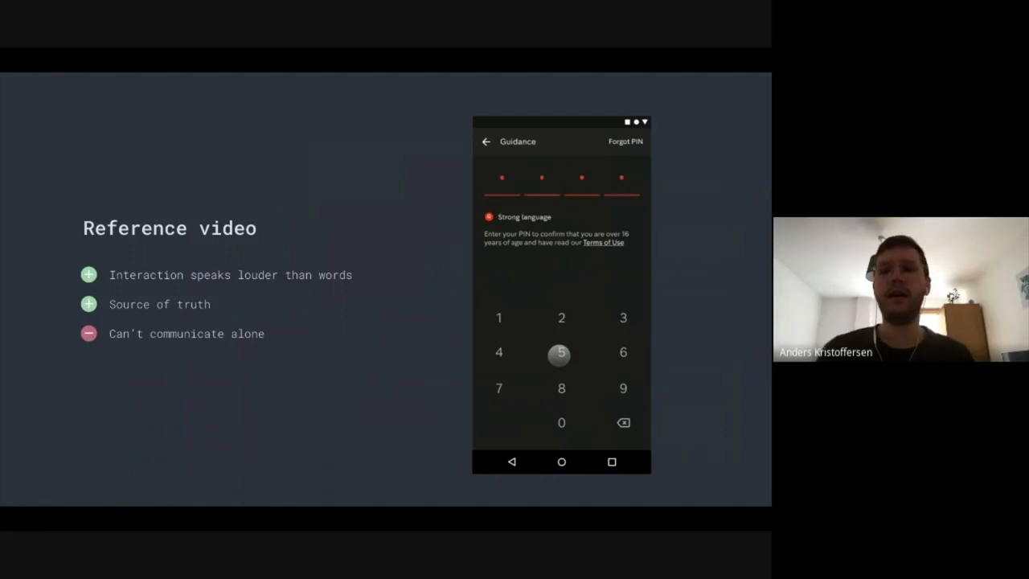
click(561, 354)
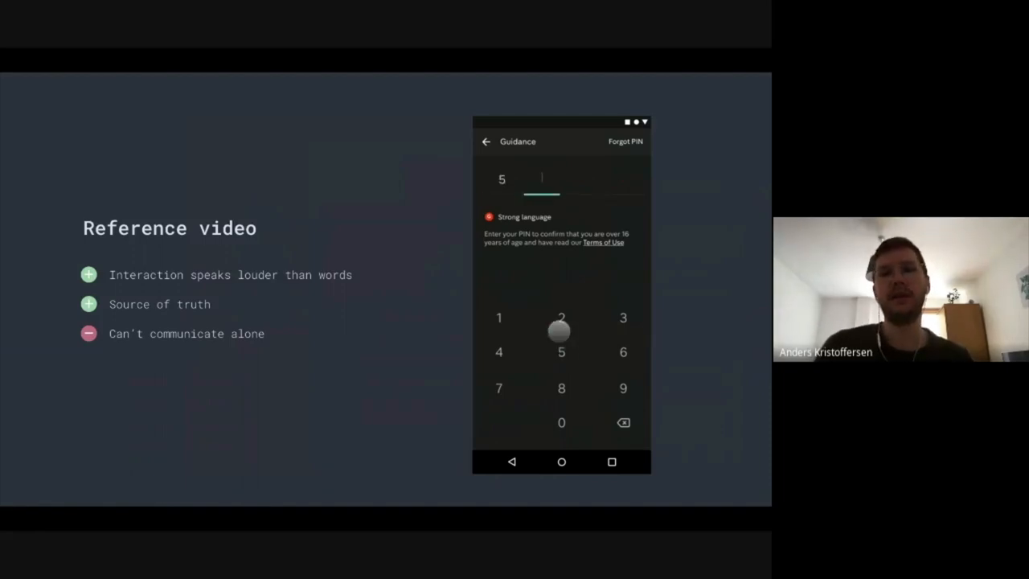
click(560, 352)
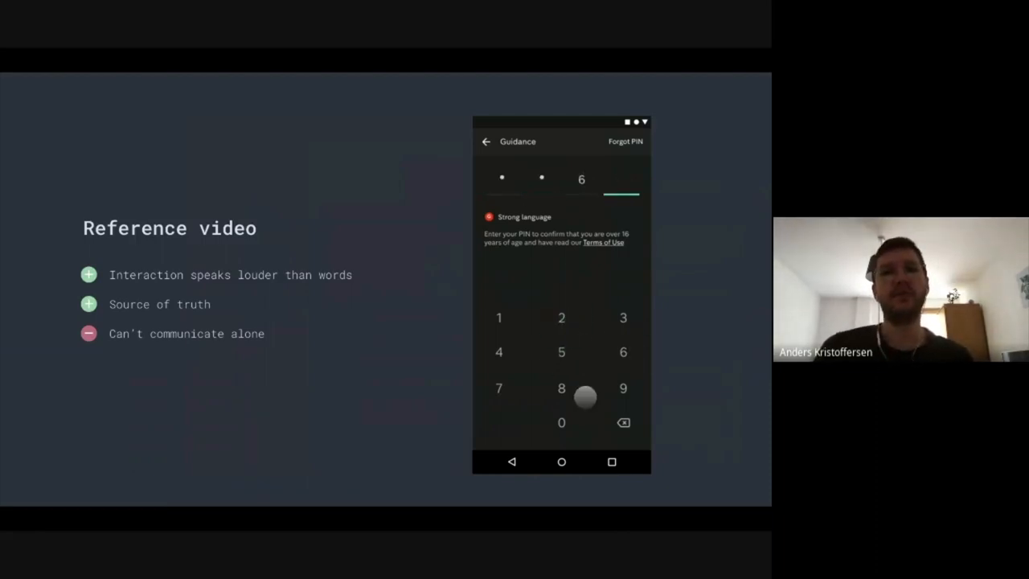
click(559, 353)
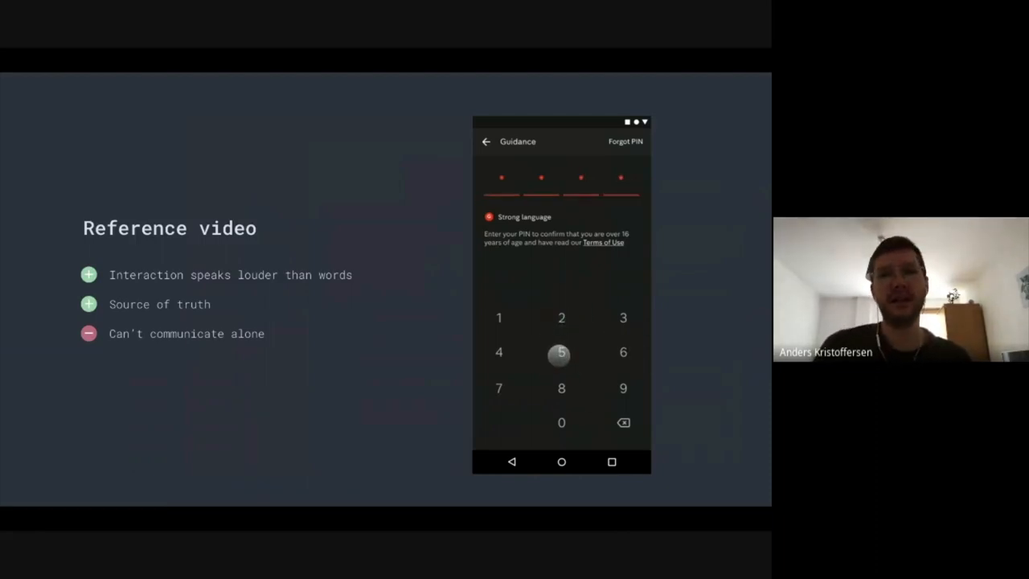
click(559, 354)
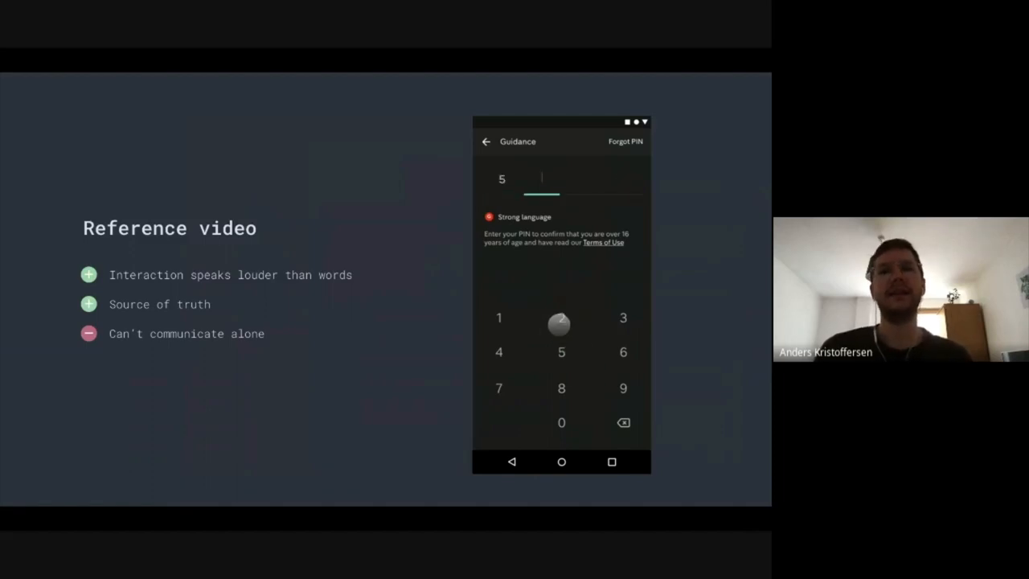
click(559, 352)
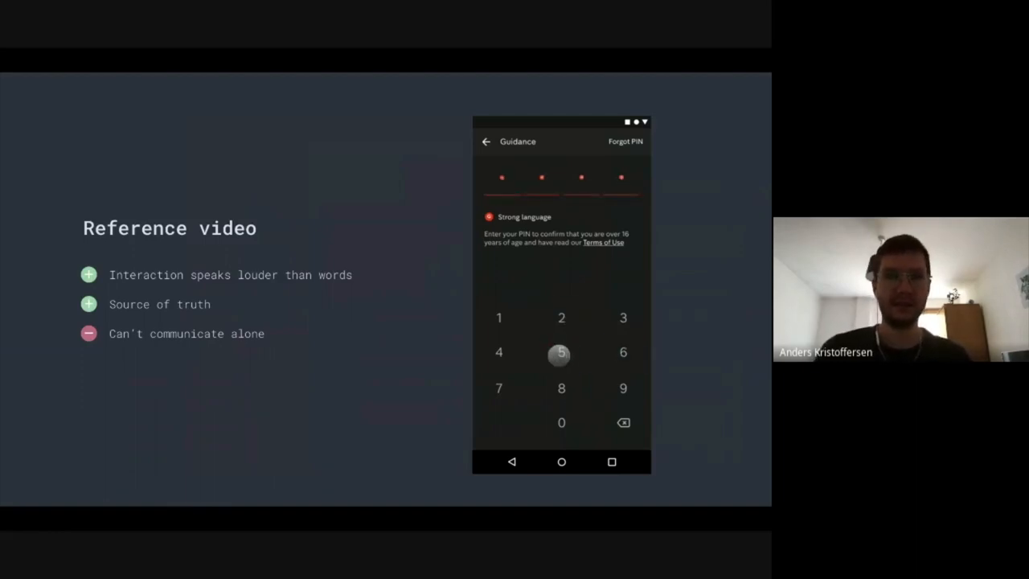
click(560, 318)
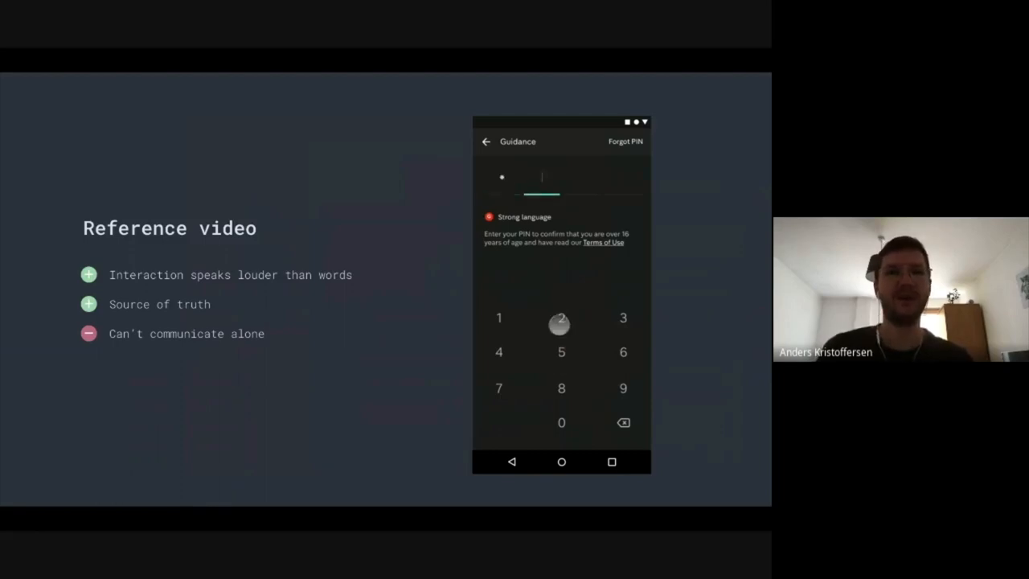
click(560, 352)
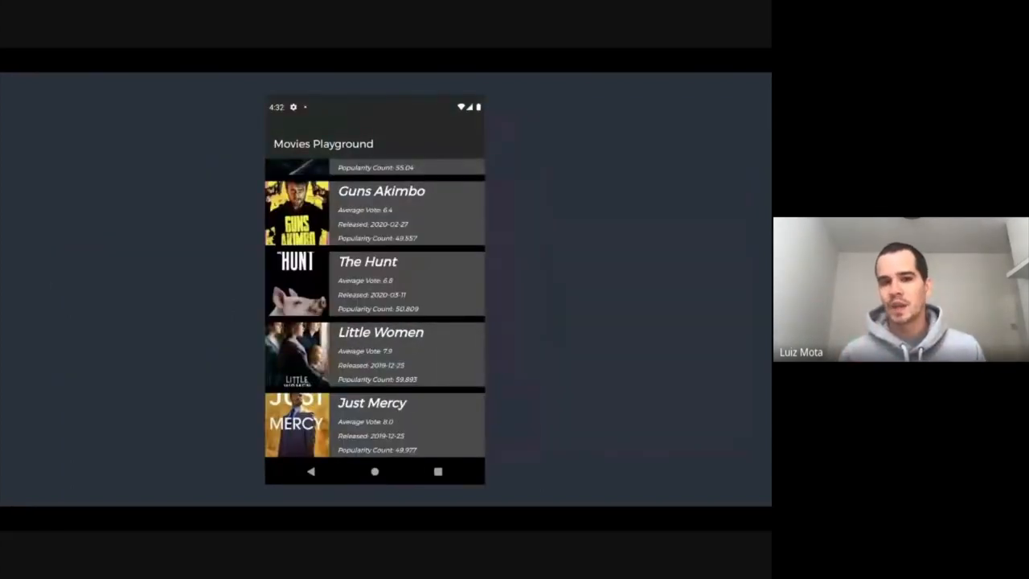
Step: Interact with the controls on the following slide of the deck
click(380, 355)
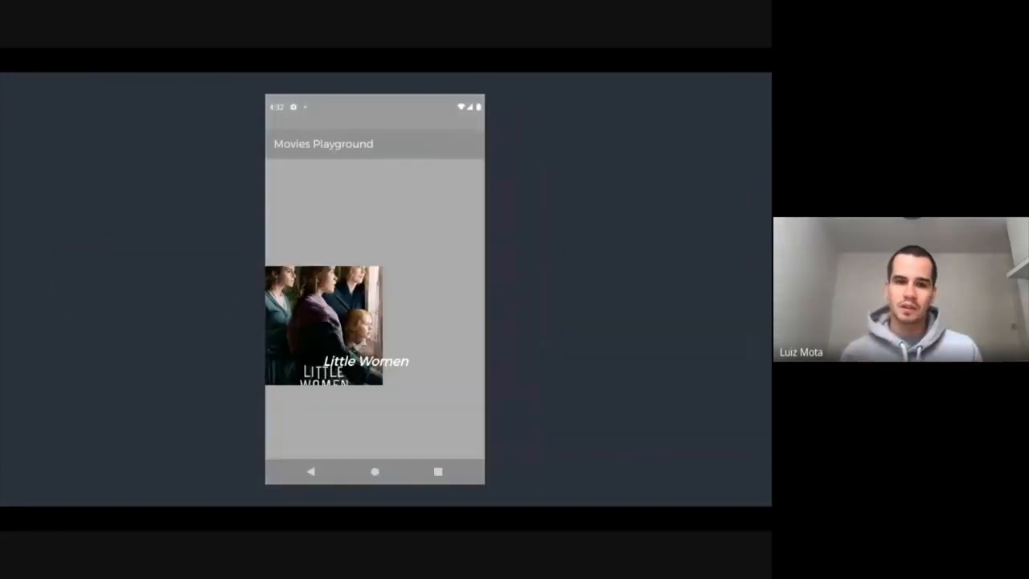
click(323, 332)
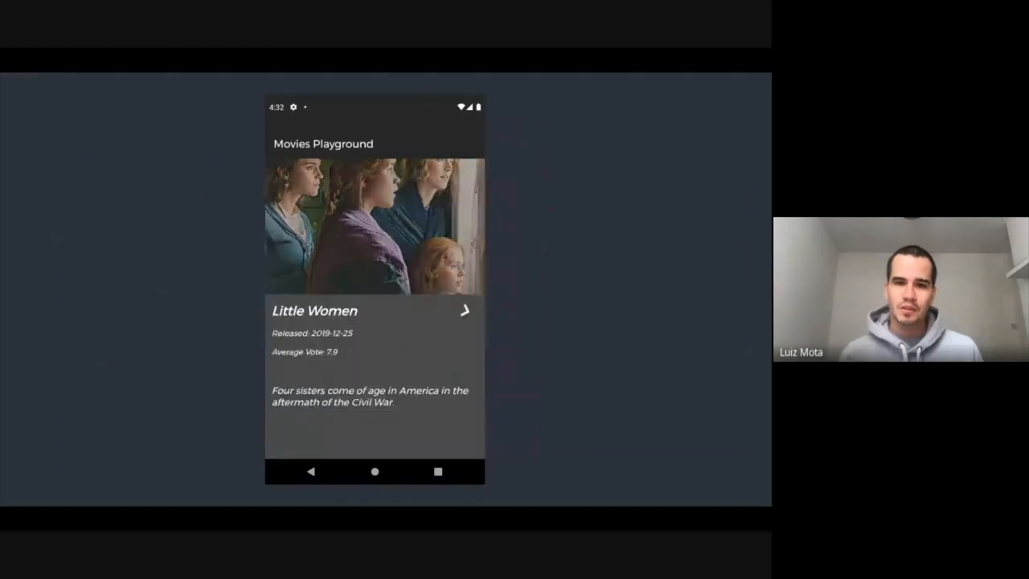
click(464, 312)
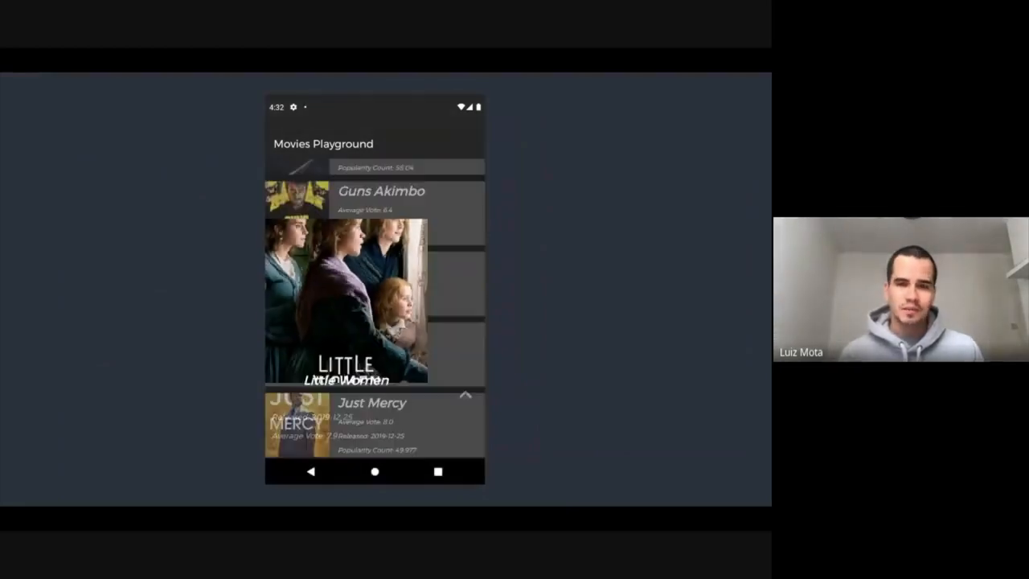
click(370, 425)
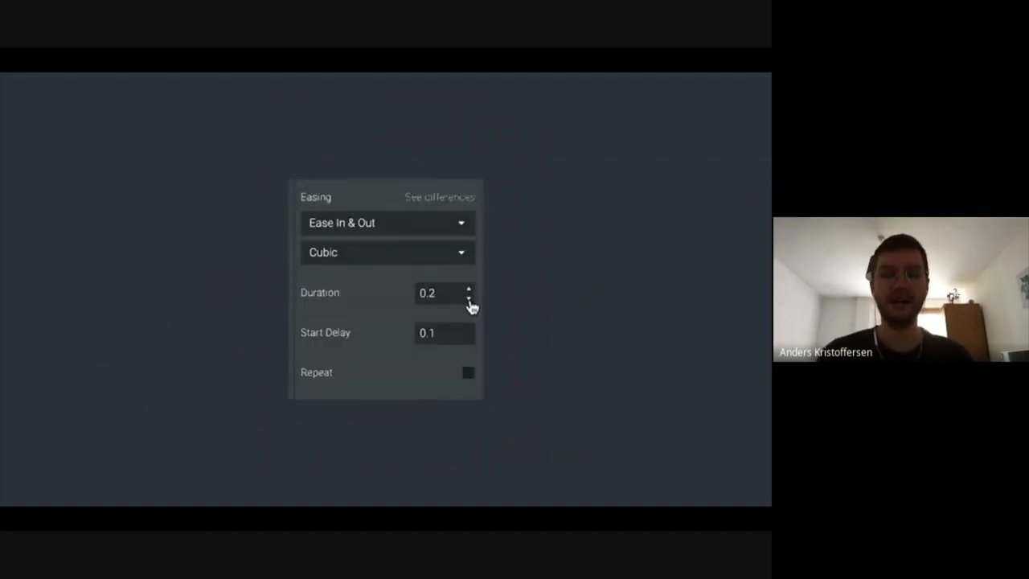
Step: Toggle the slide control back and forth, then advance to the Peep Show app page demo
click(466, 297)
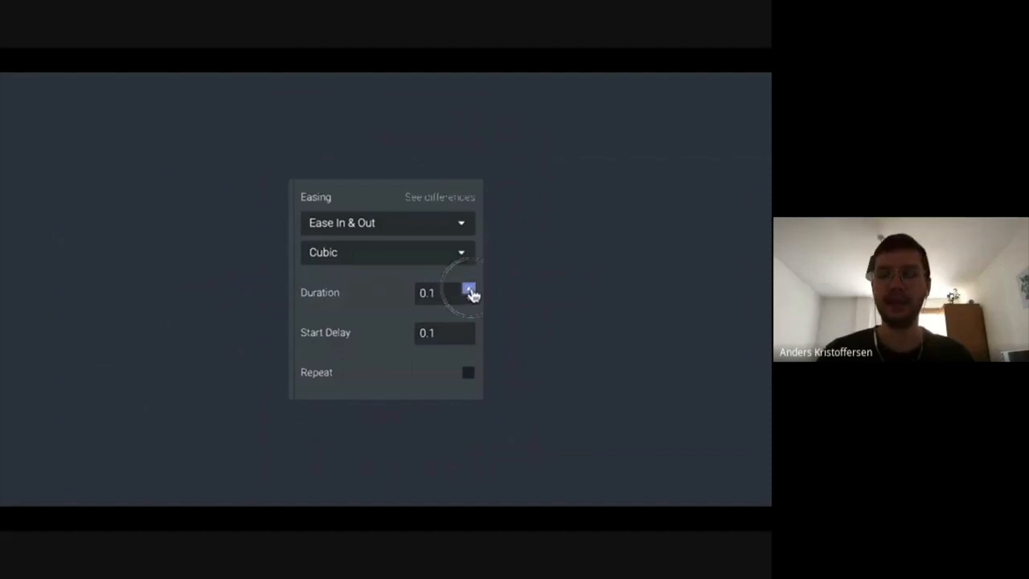
click(466, 288)
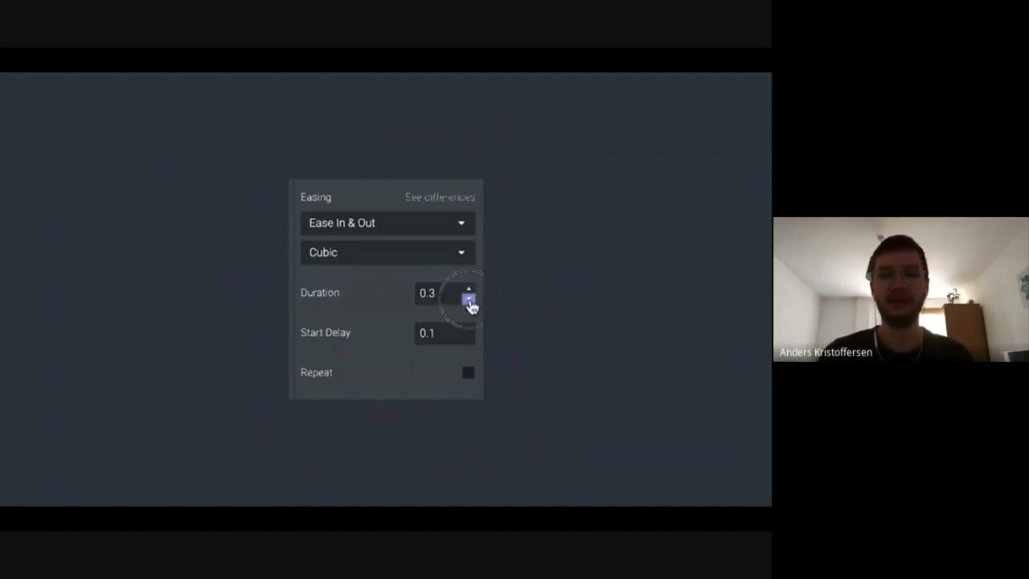
click(466, 301)
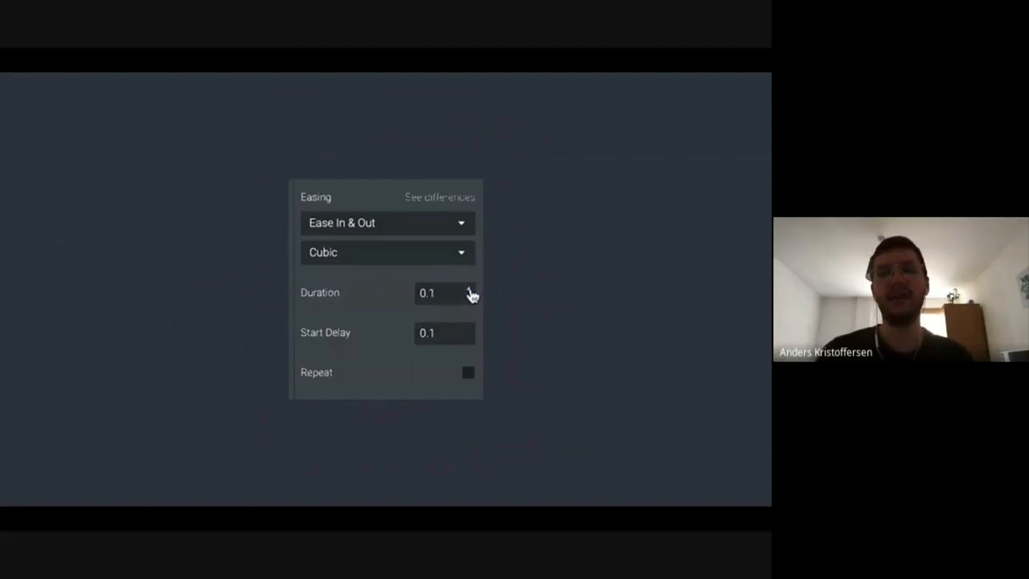
click(467, 290)
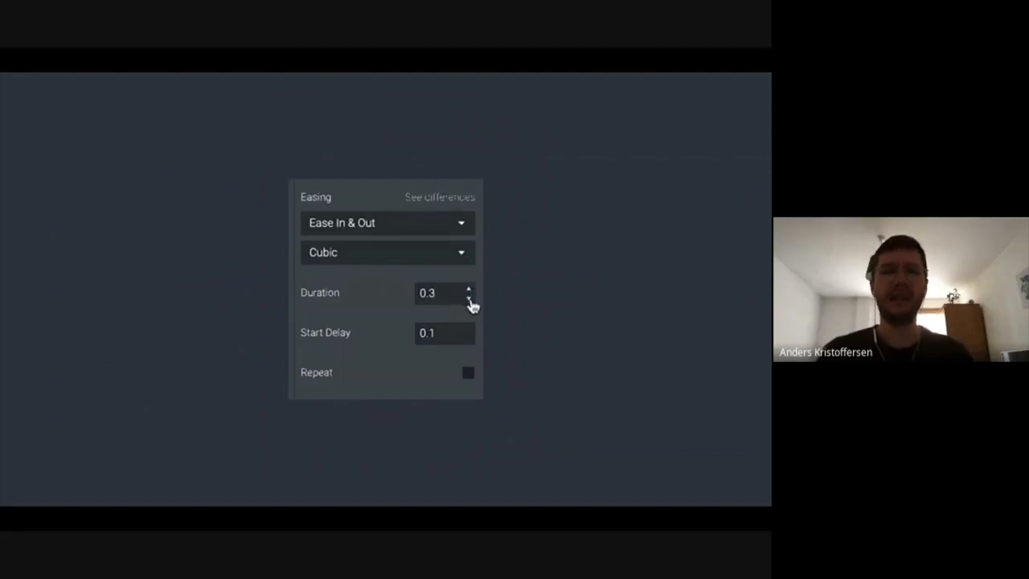
click(467, 297)
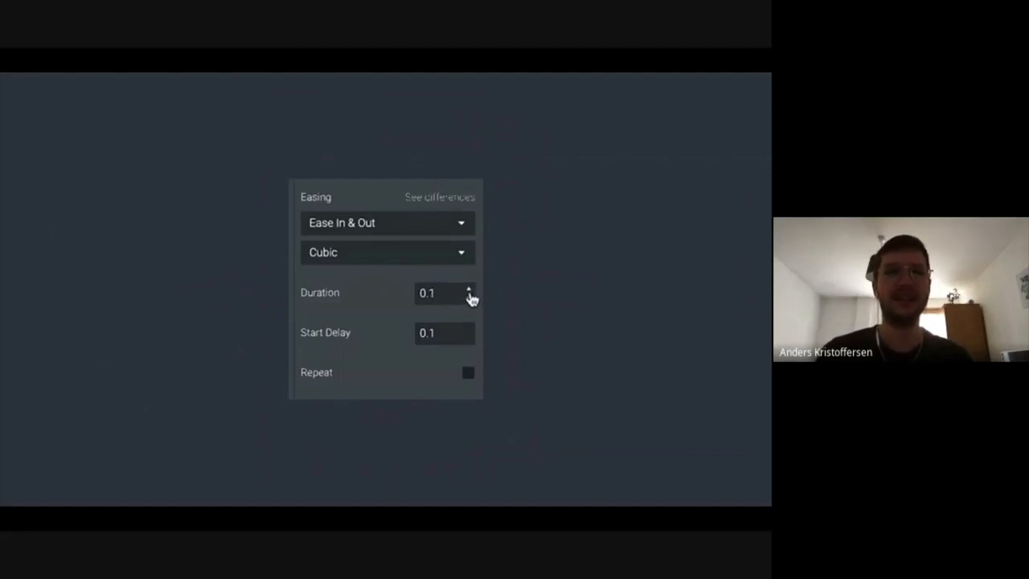
click(469, 289)
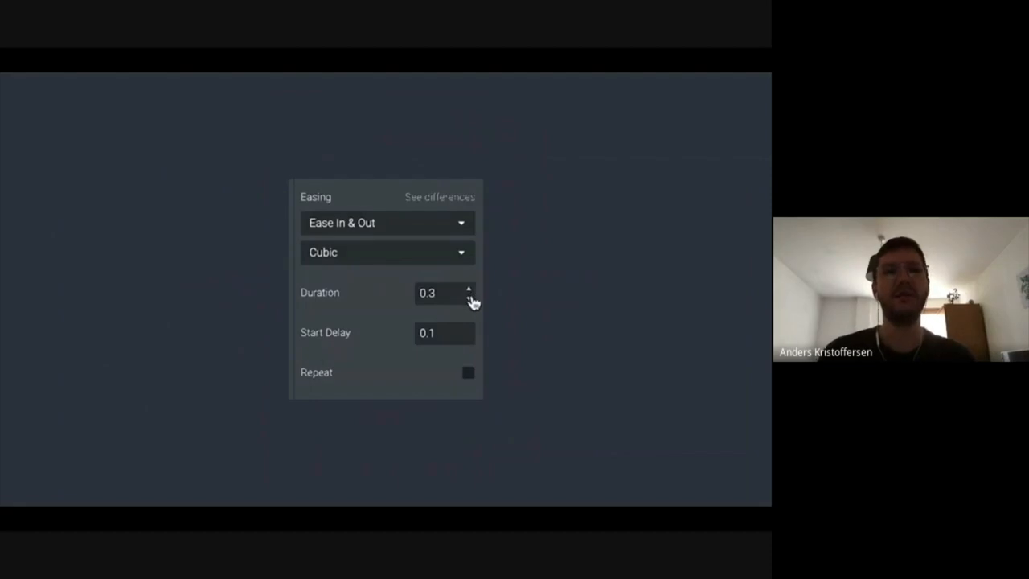
click(470, 299)
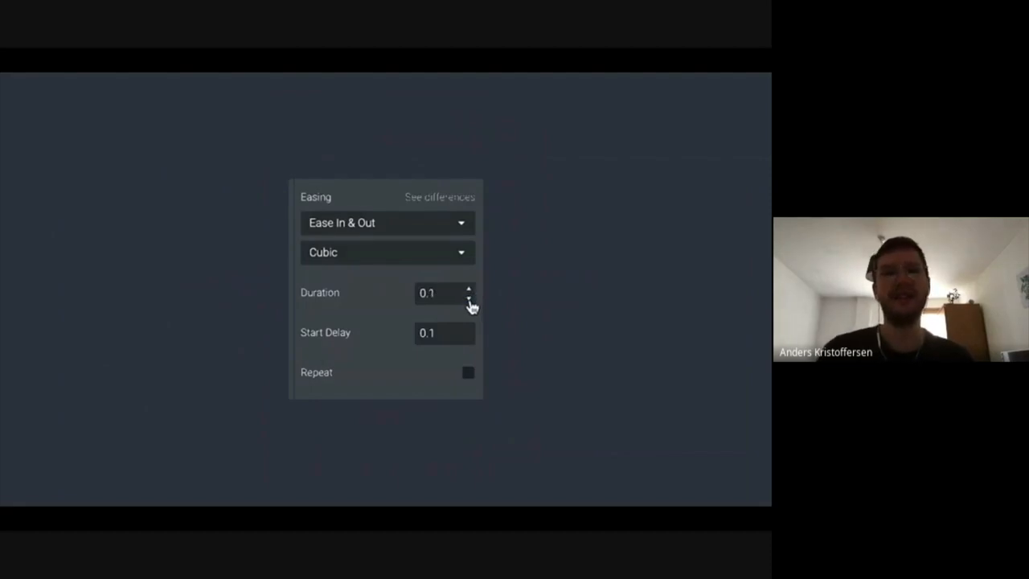
click(466, 288)
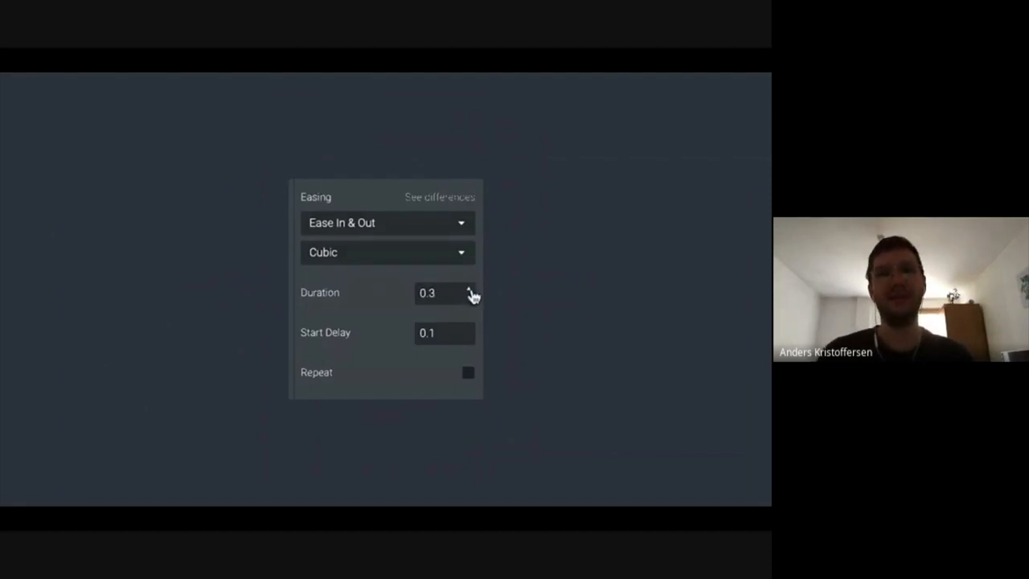
click(470, 299)
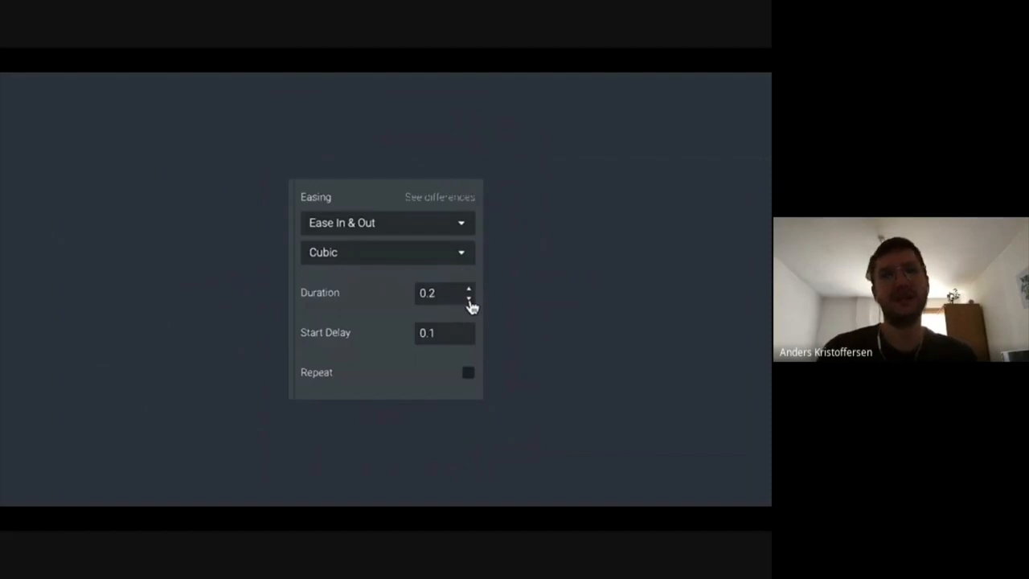
click(469, 290)
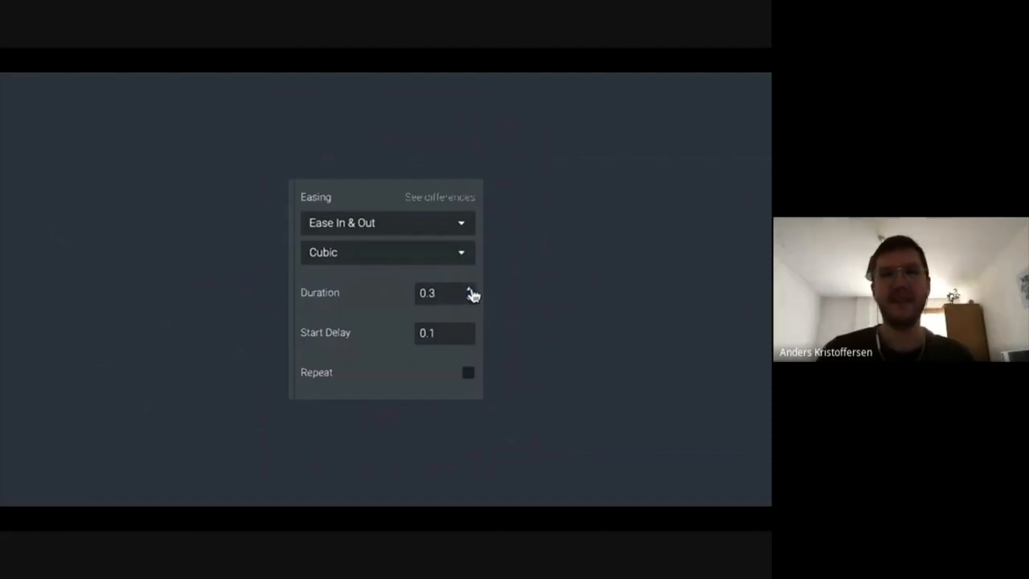
click(469, 298)
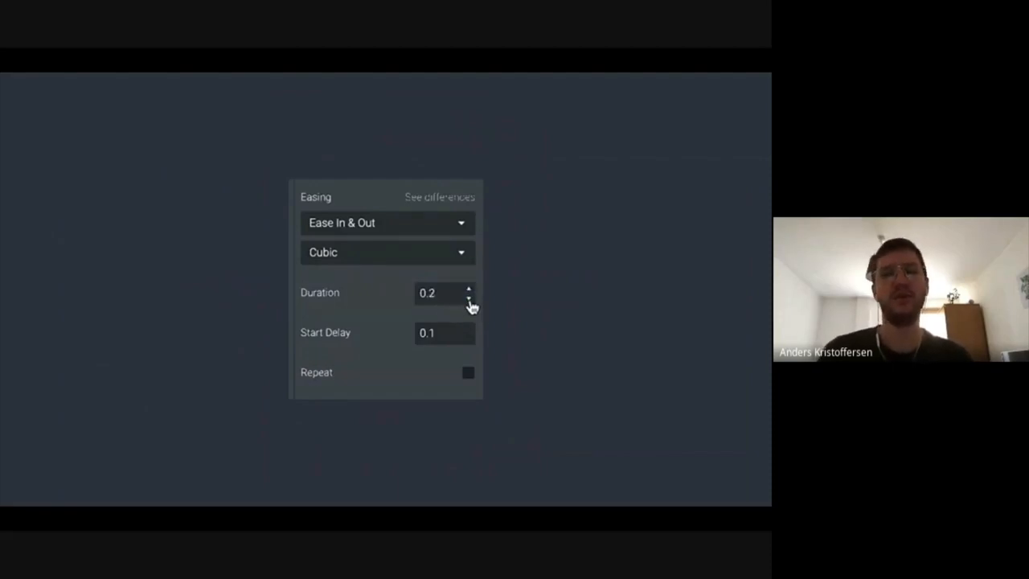
click(469, 298)
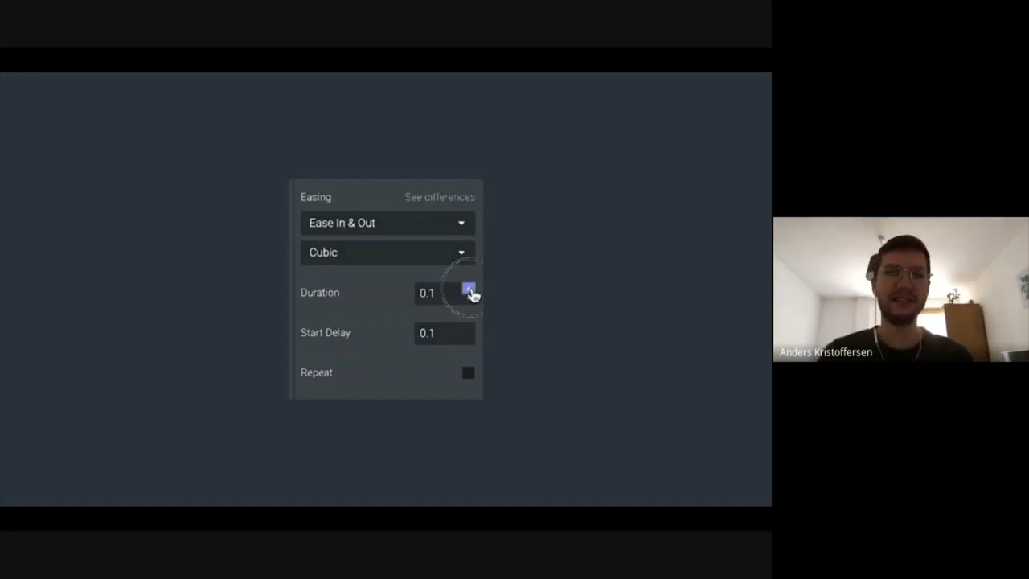
click(466, 289)
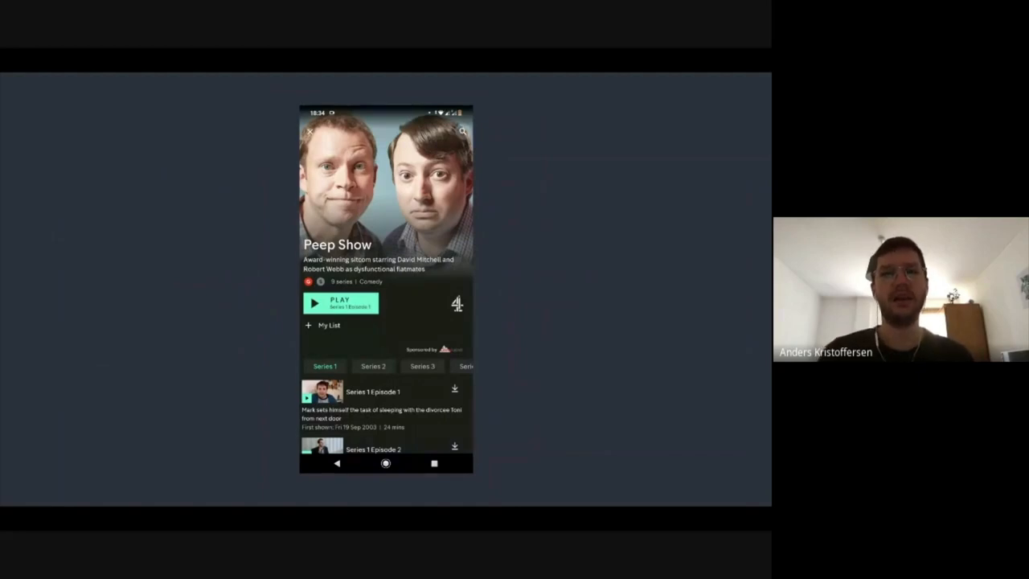
Step: Open and close the search overlay in the Peep Show app page demo several times
click(463, 130)
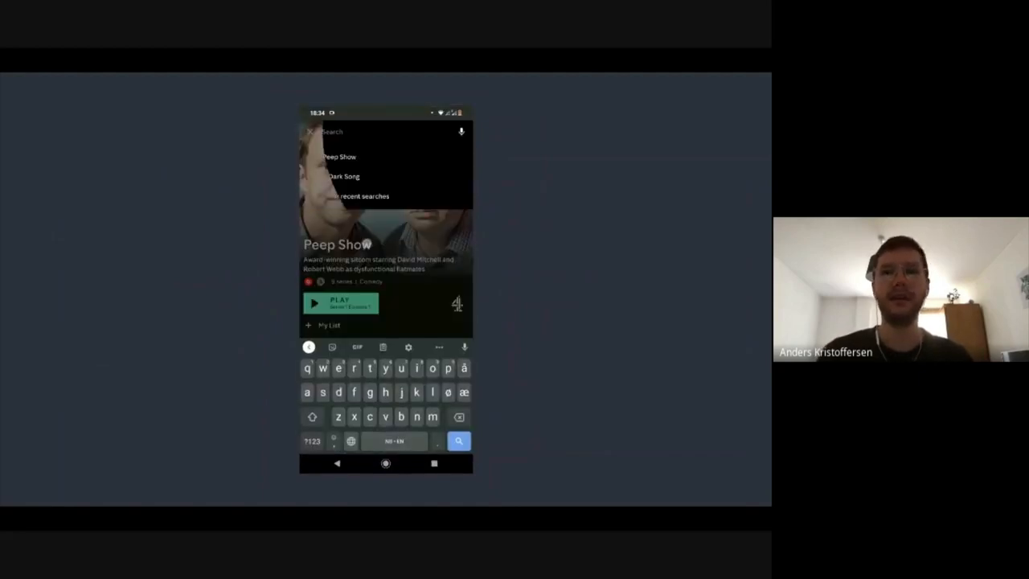
click(338, 156)
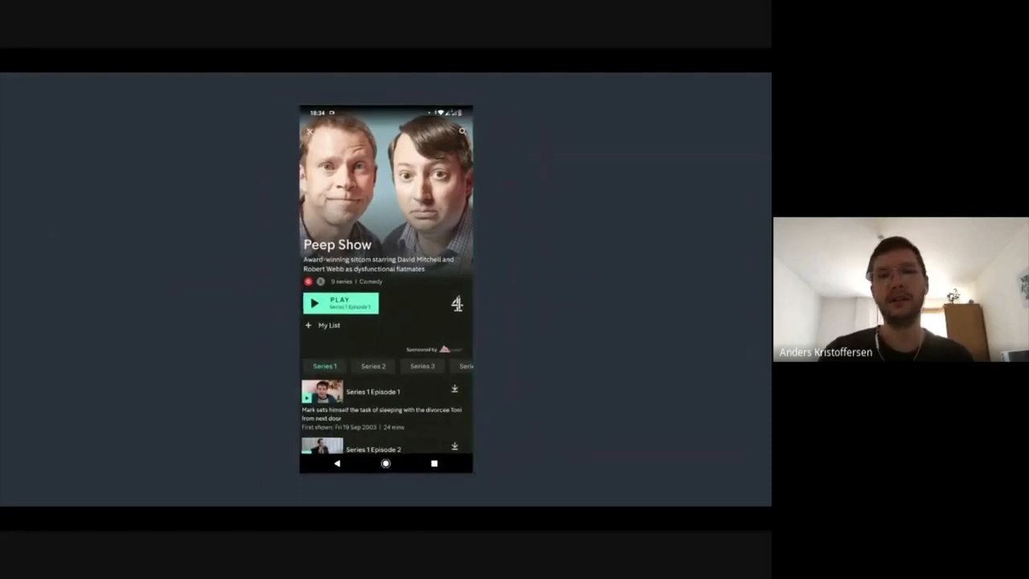
click(462, 132)
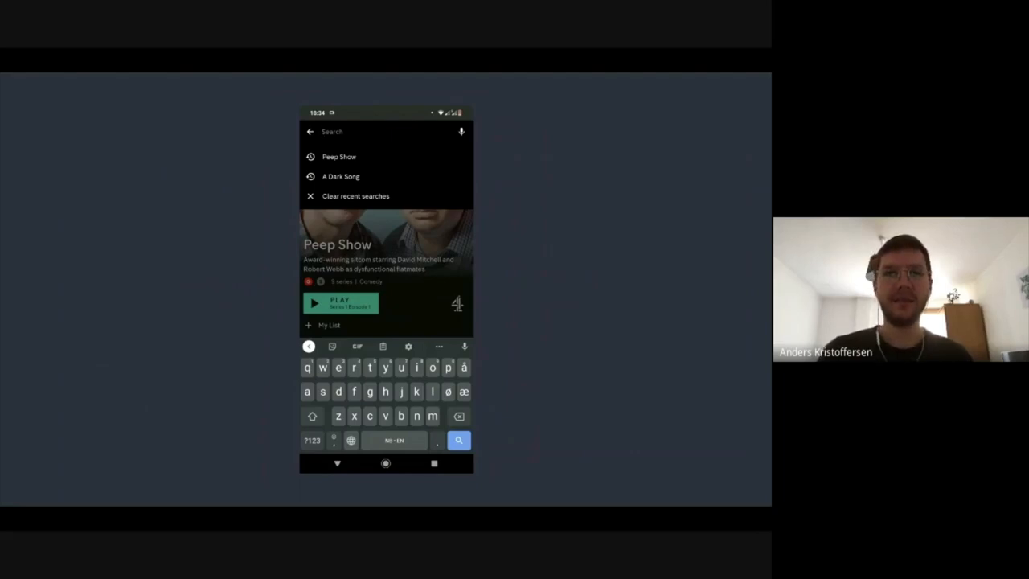
click(337, 156)
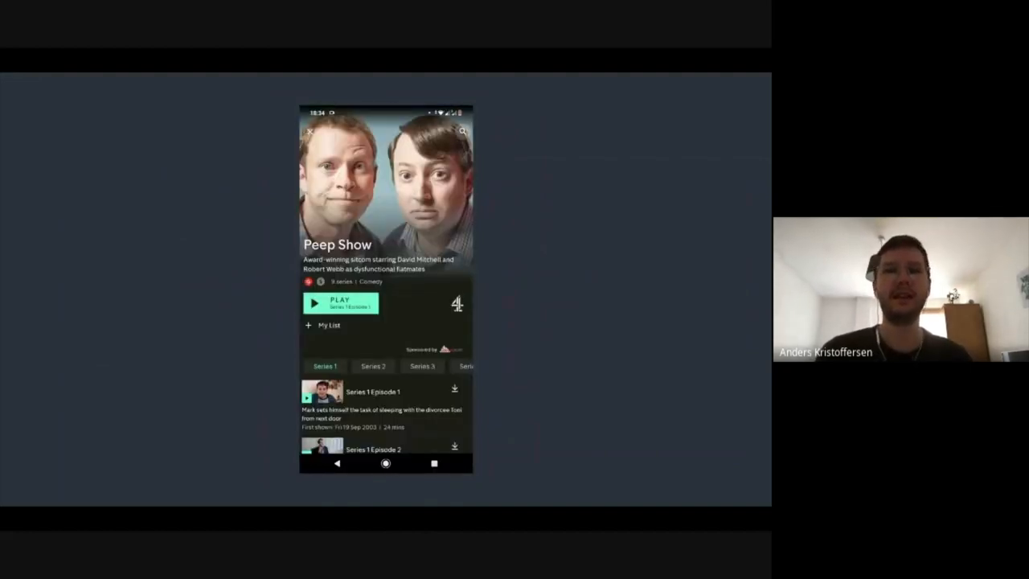
click(463, 132)
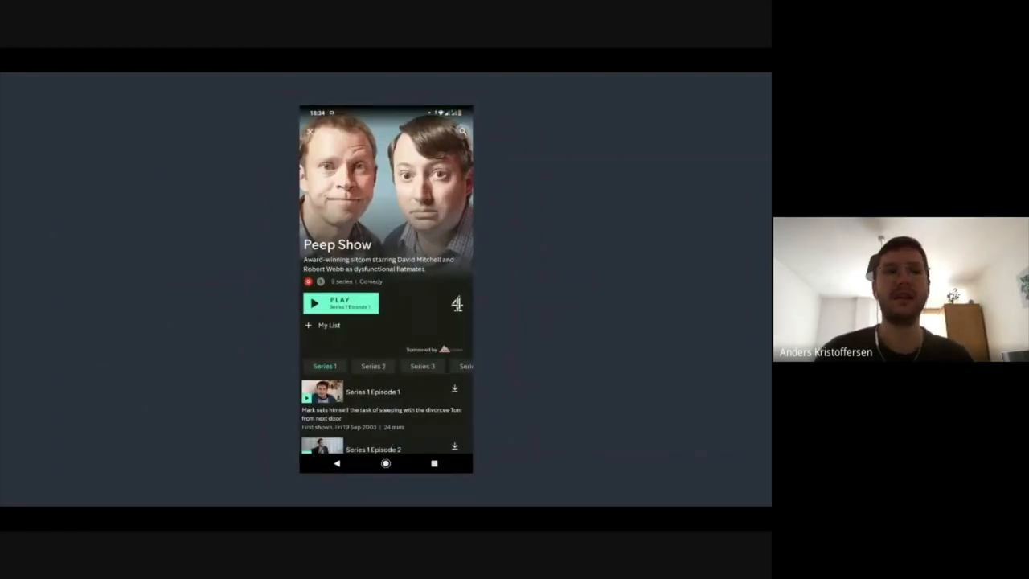
click(463, 130)
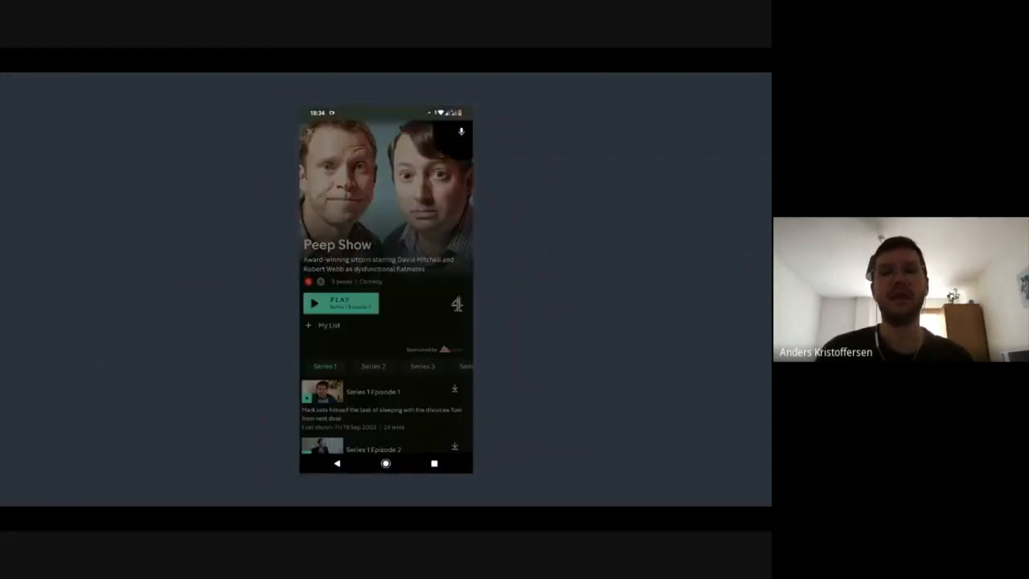
click(378, 132)
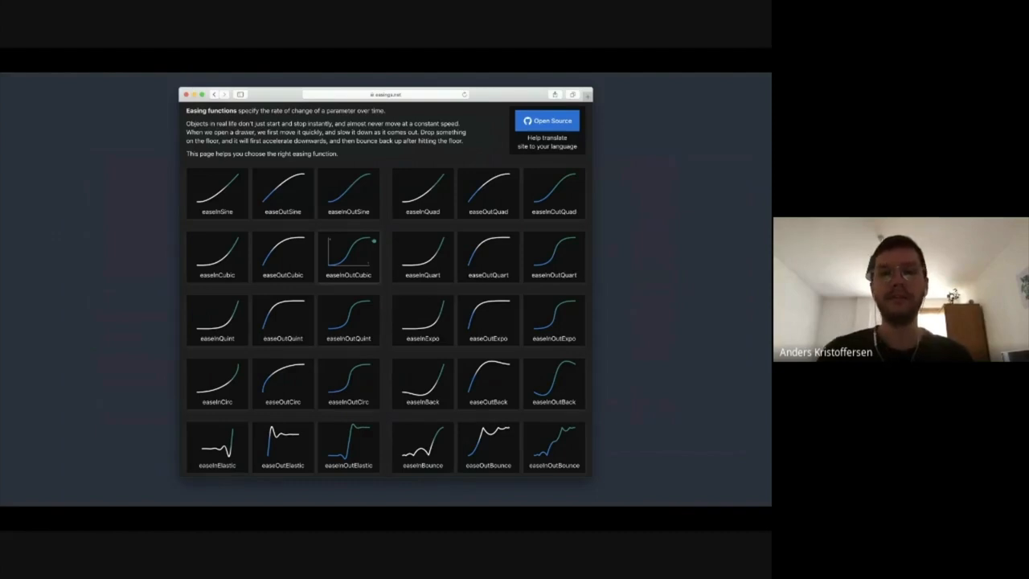
Step: Show the easings.net grid comparing easeIn, easeOut and easeInOut curves
click(349, 258)
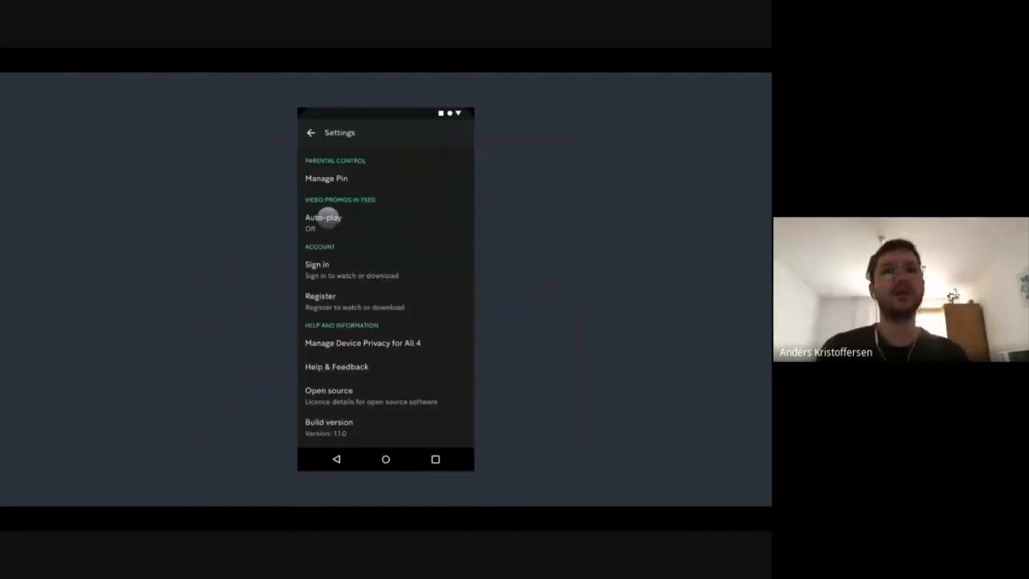
click(321, 222)
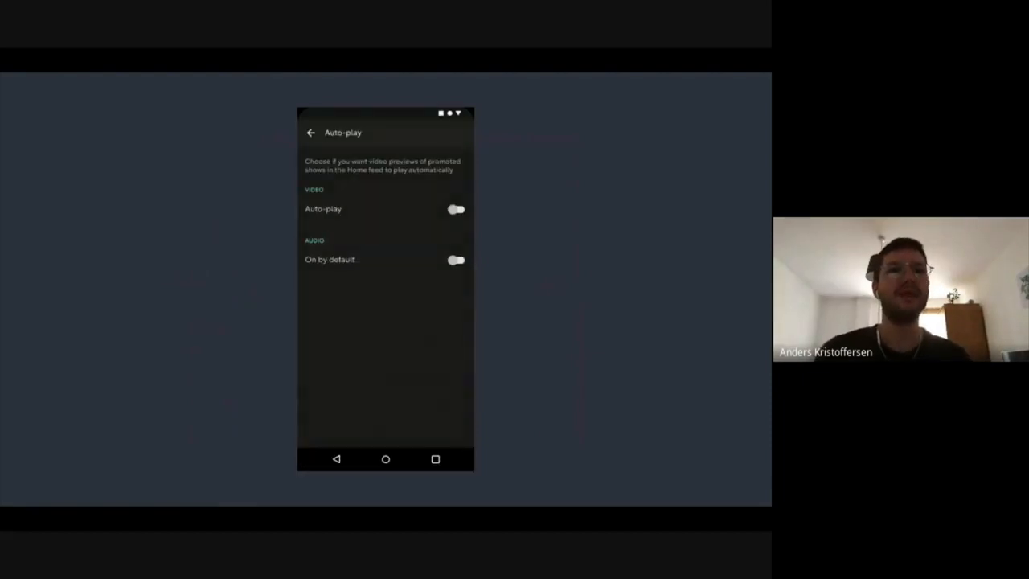
click(454, 209)
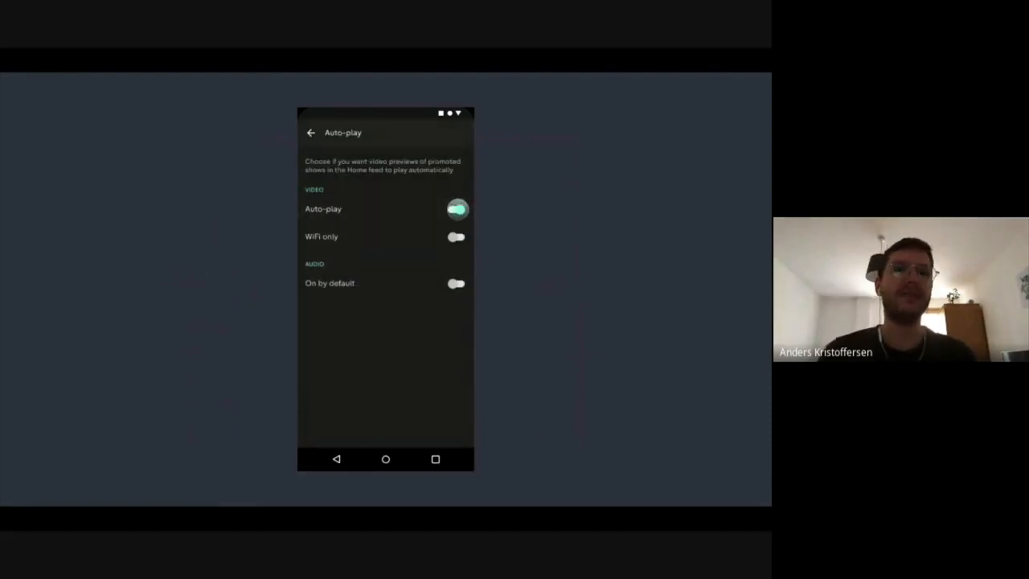
click(455, 236)
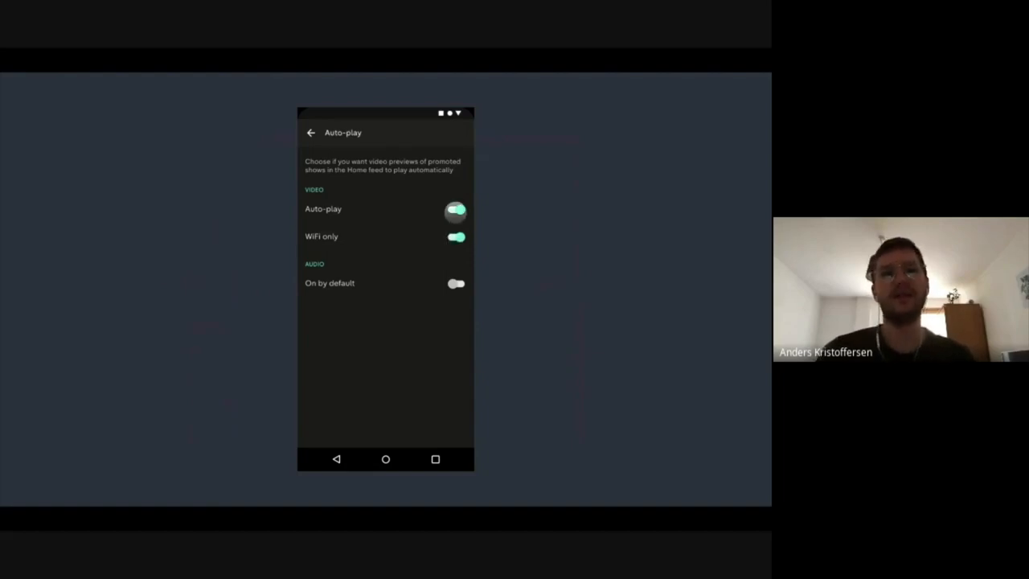
click(455, 209)
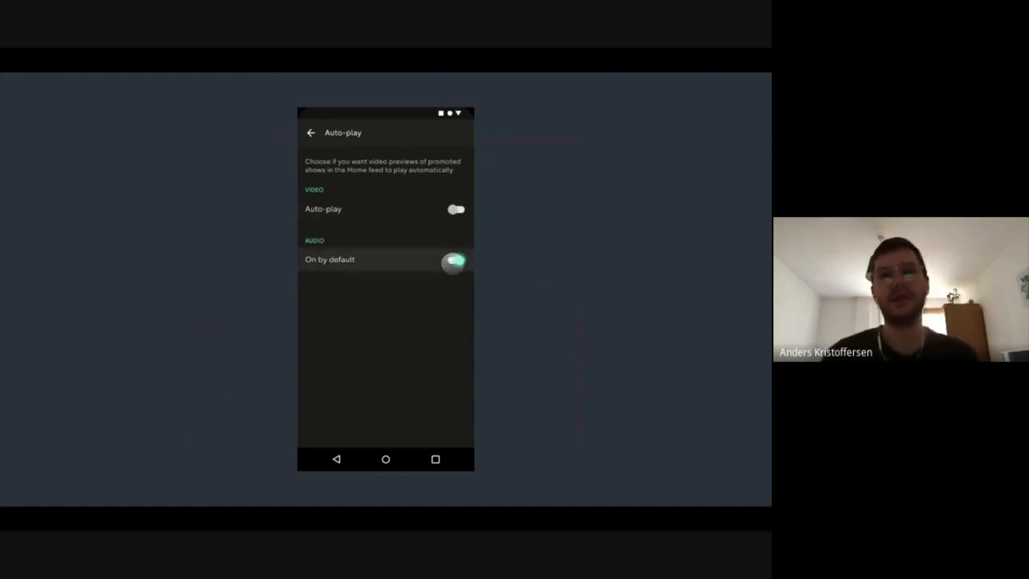
click(455, 209)
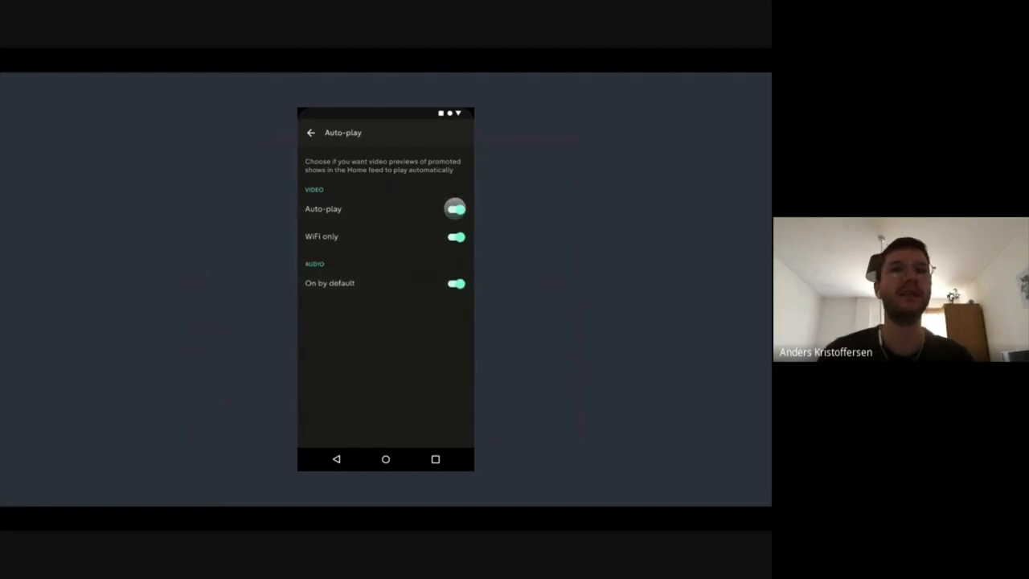
click(453, 236)
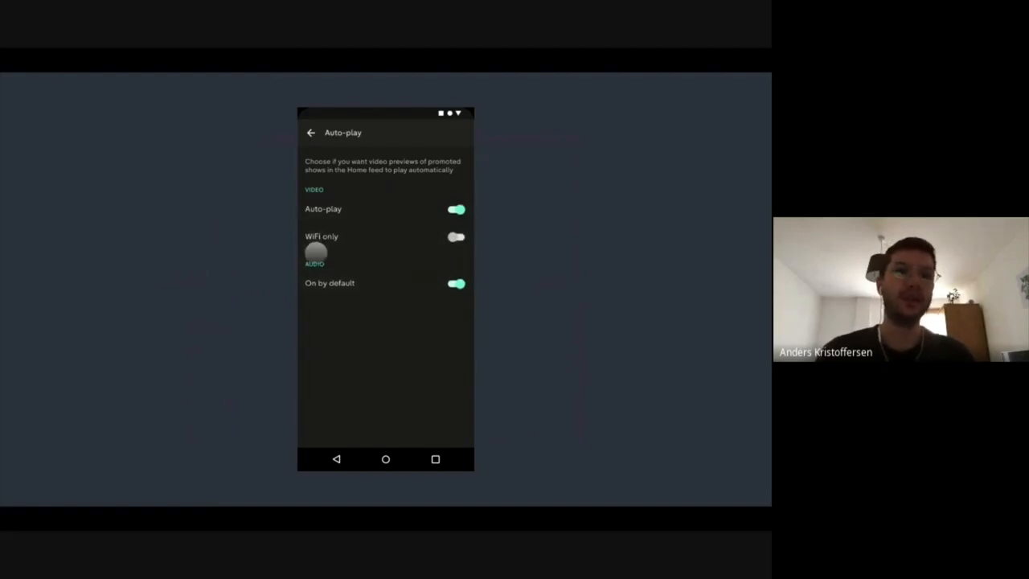
click(455, 209)
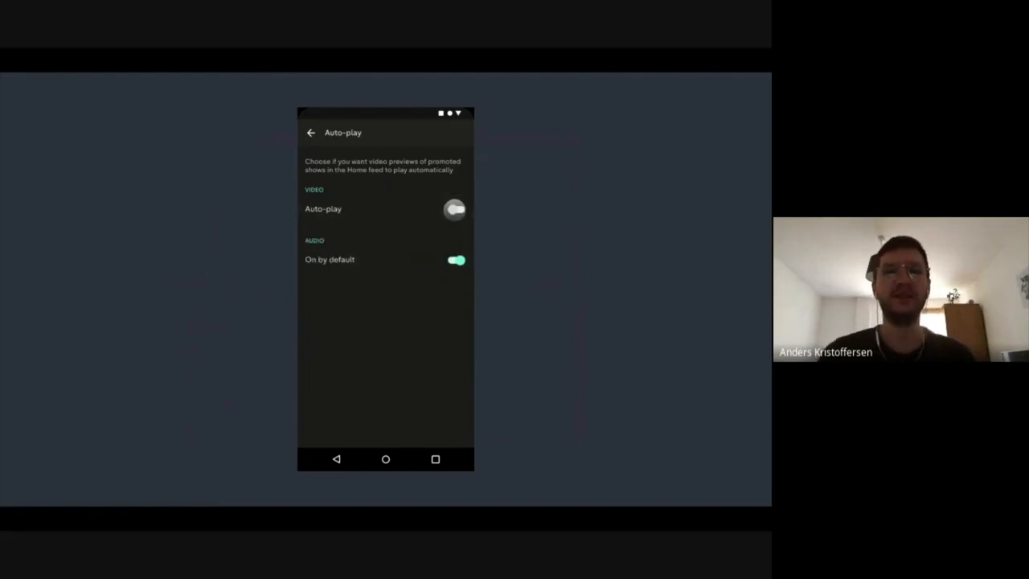
click(453, 209)
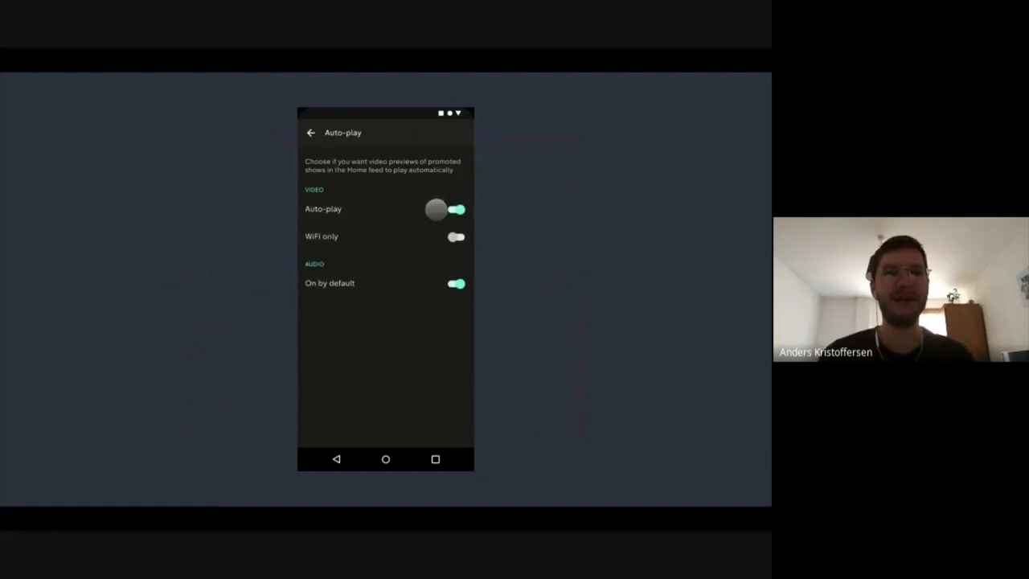
click(311, 132)
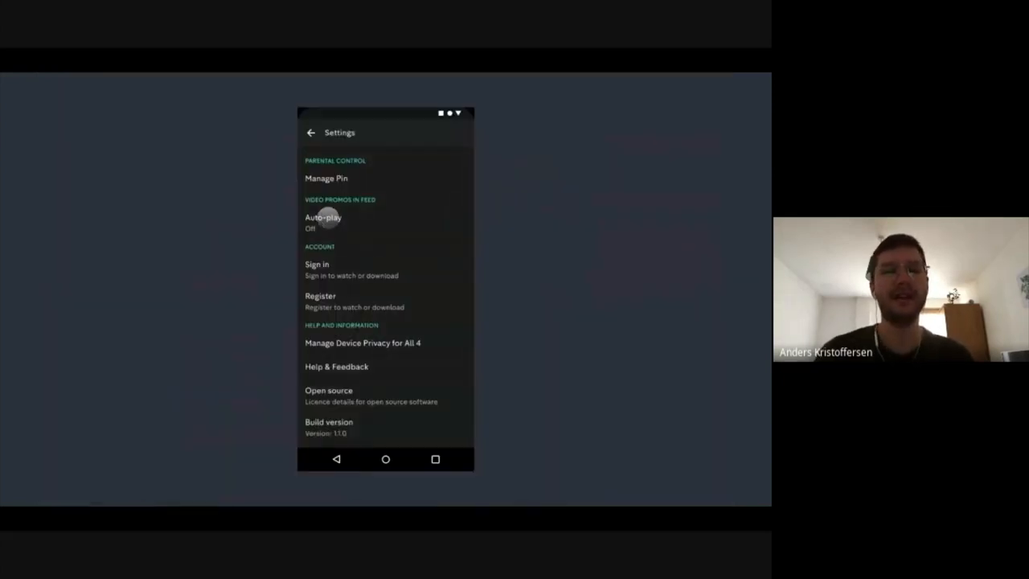
click(322, 217)
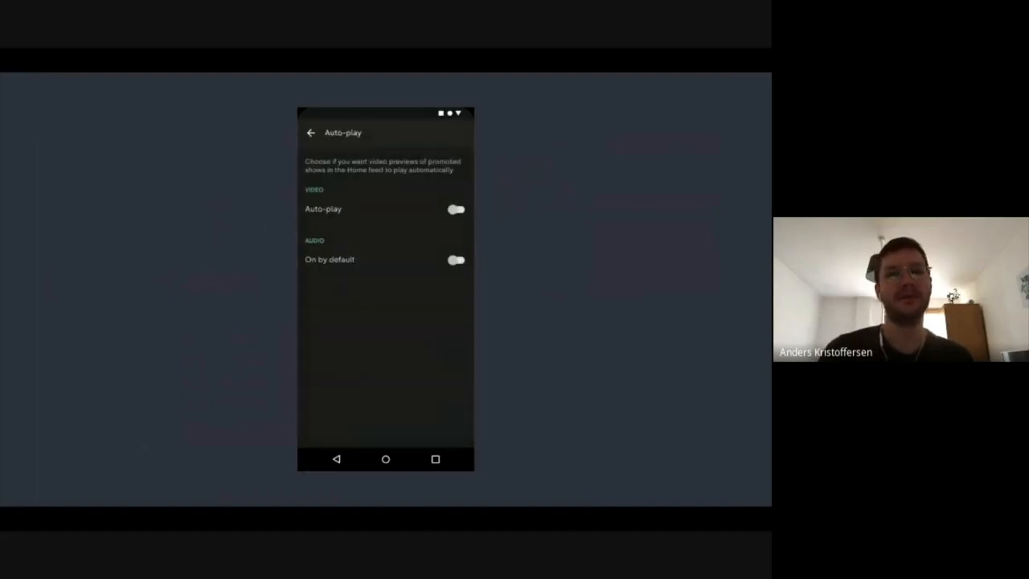
click(454, 209)
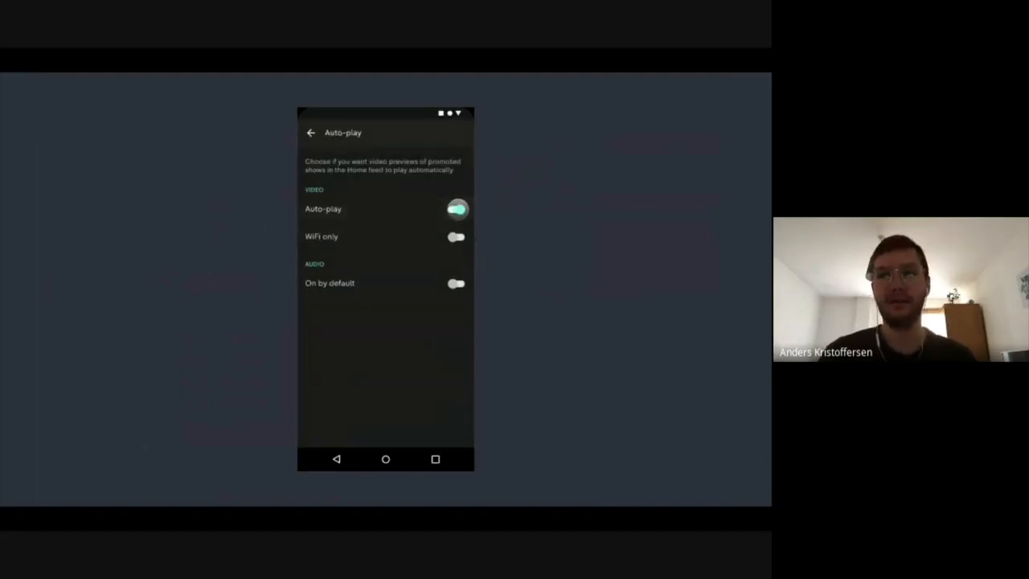
click(453, 236)
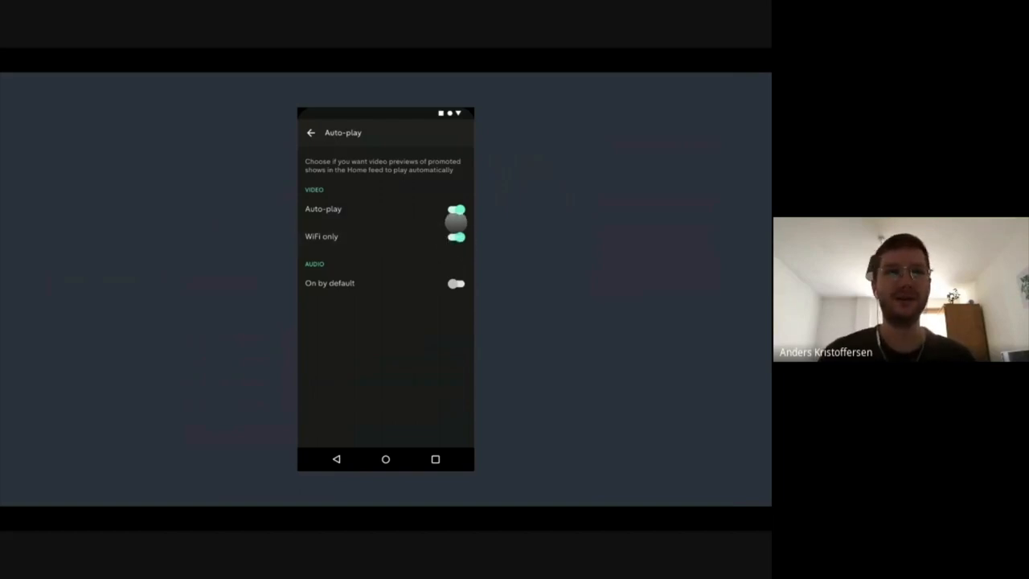
click(456, 209)
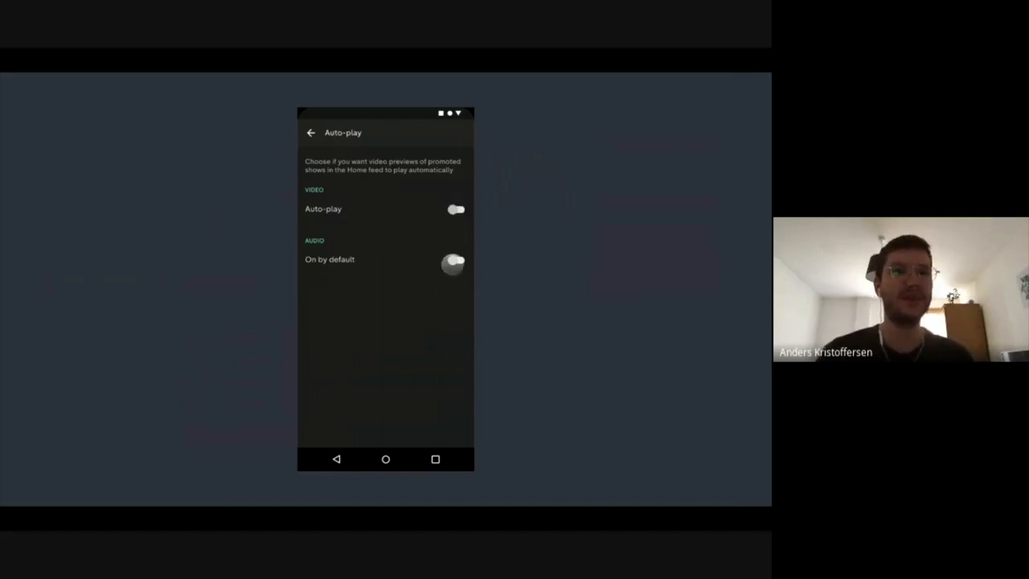
click(455, 209)
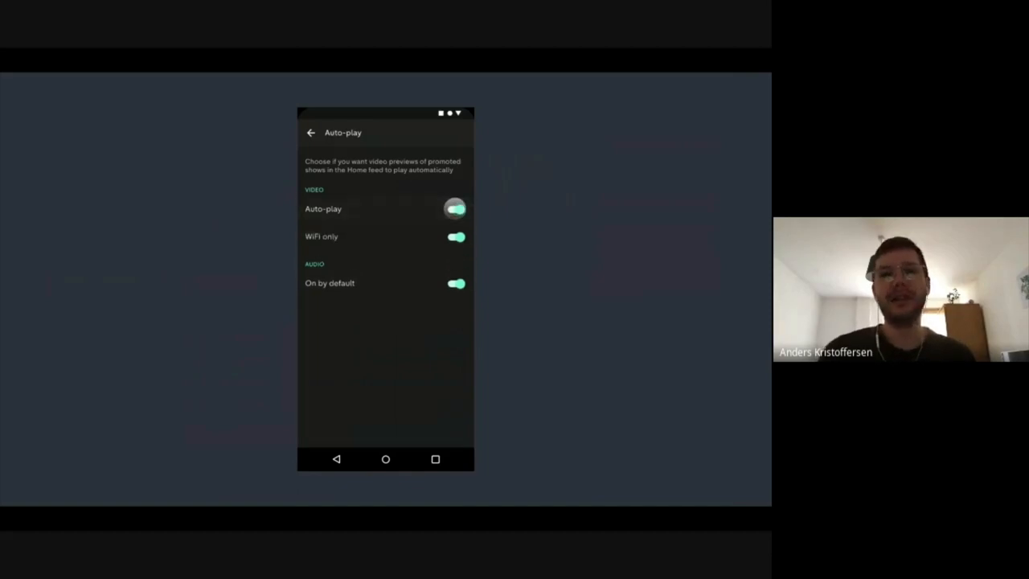
click(457, 236)
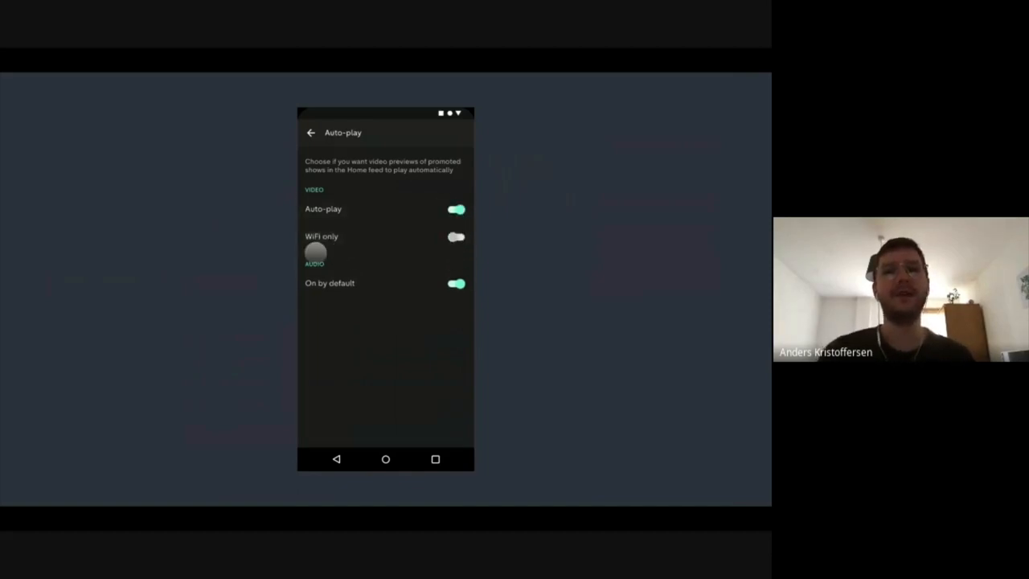
click(453, 209)
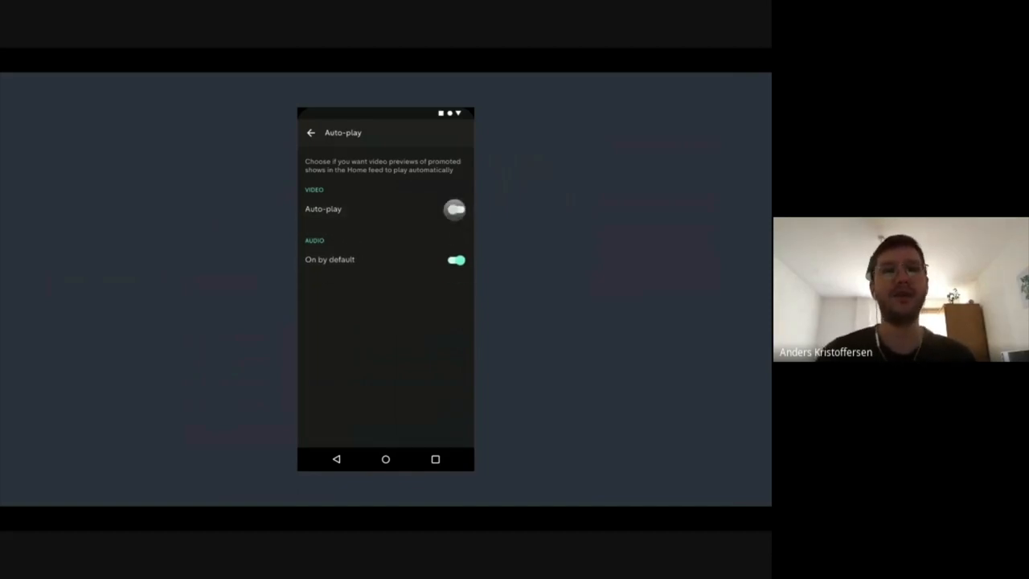
click(453, 209)
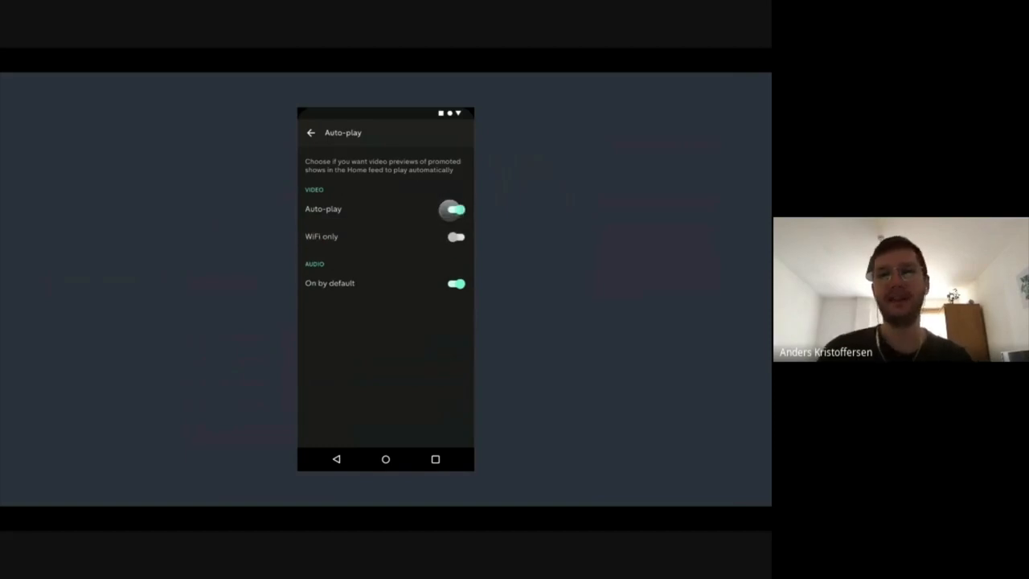
click(310, 132)
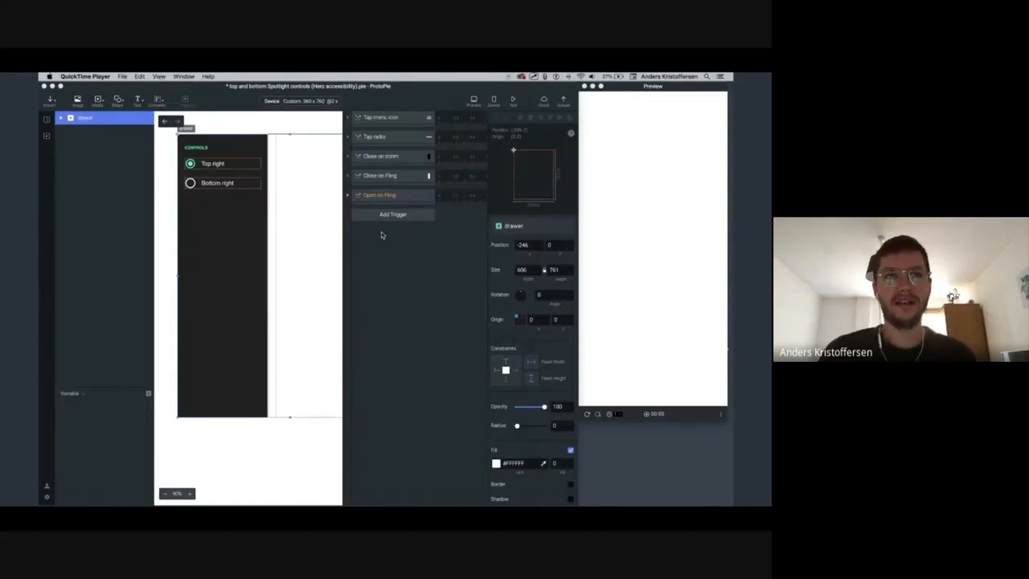
mouse_move(402, 235)
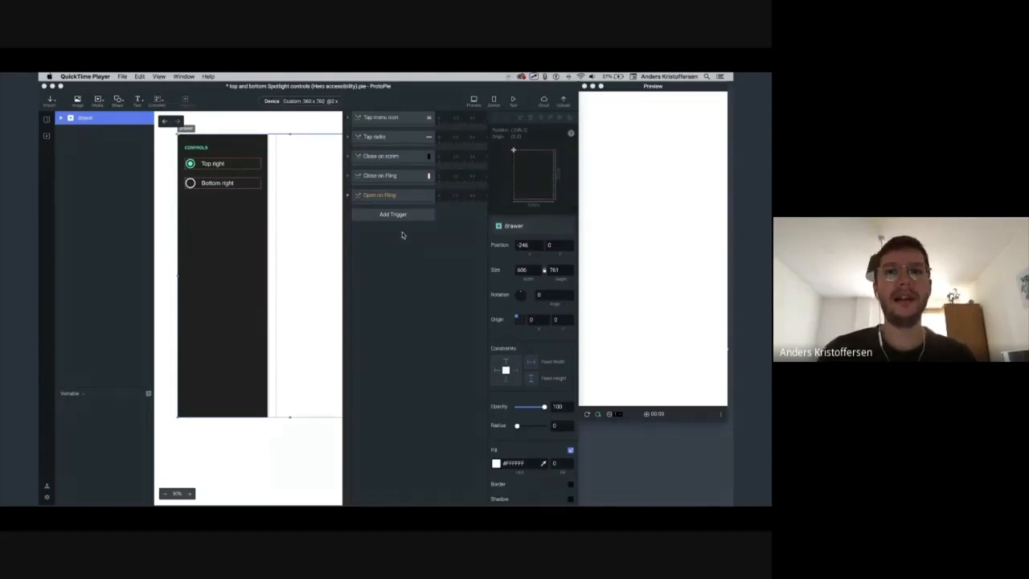
Step: Expand and select the Open on Fling trigger in the Spotlight controls prototype and view its preview
click(347, 195)
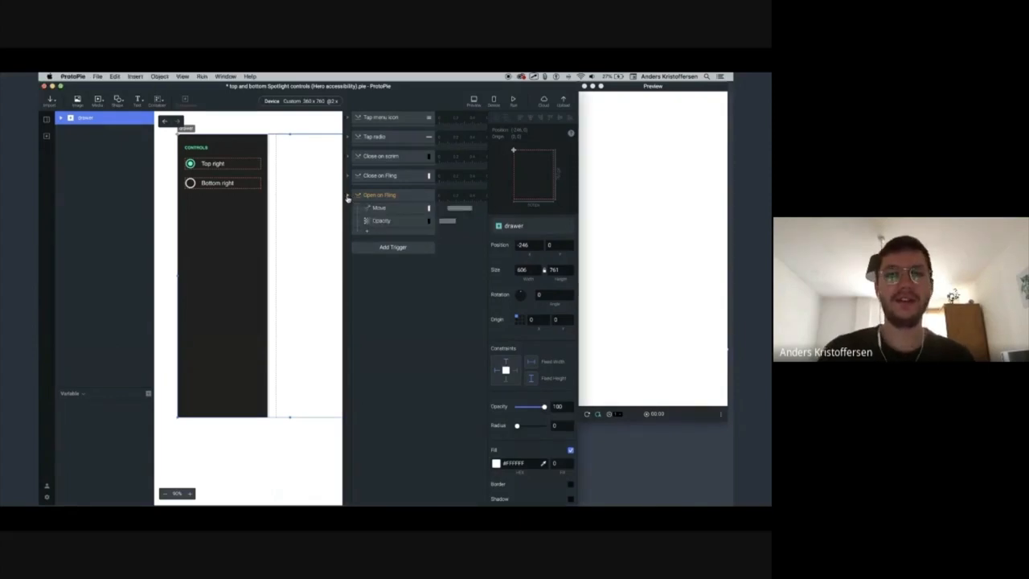
click(389, 195)
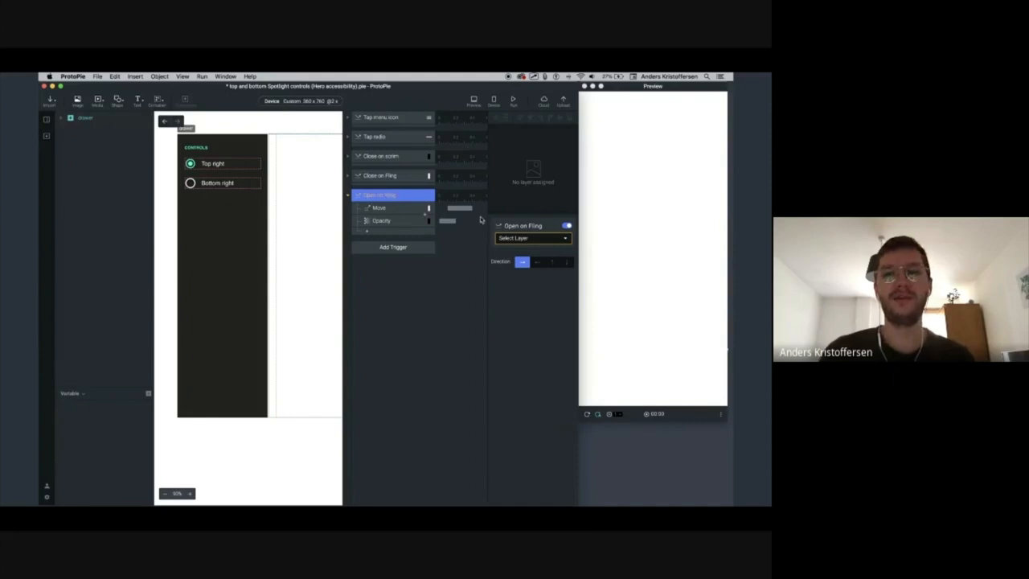
click(531, 238)
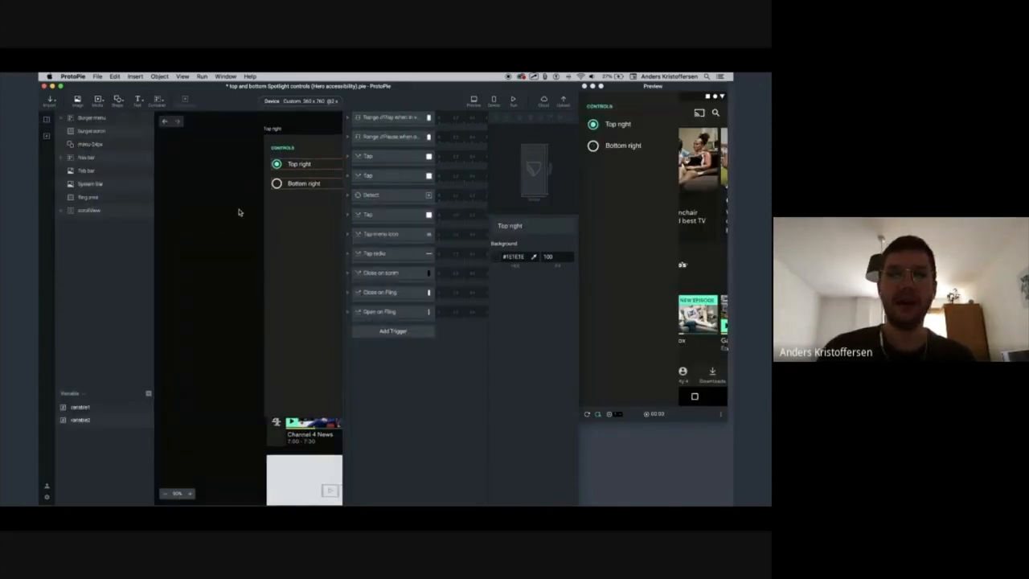
click(87, 118)
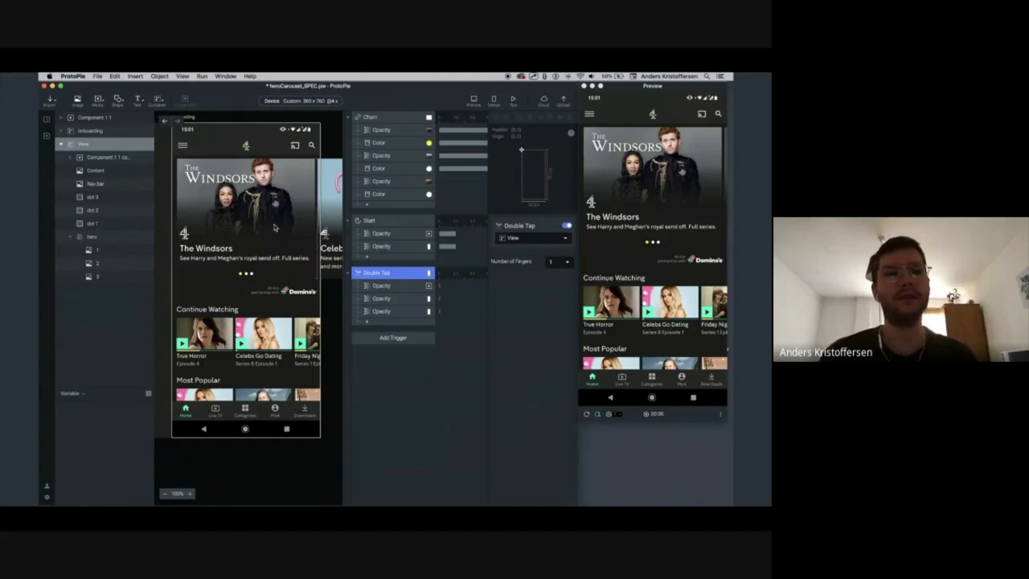
click(96, 117)
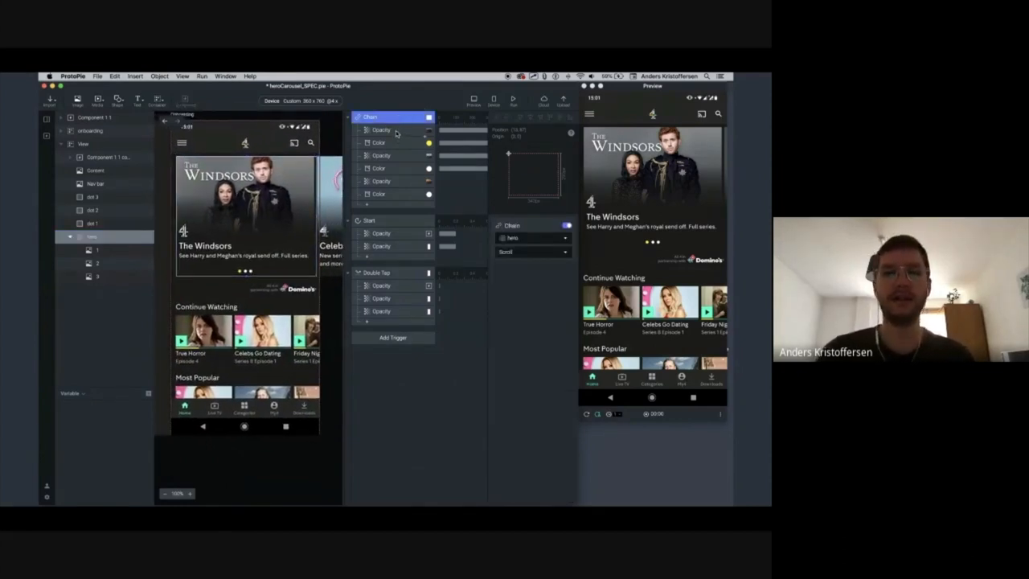
click(381, 129)
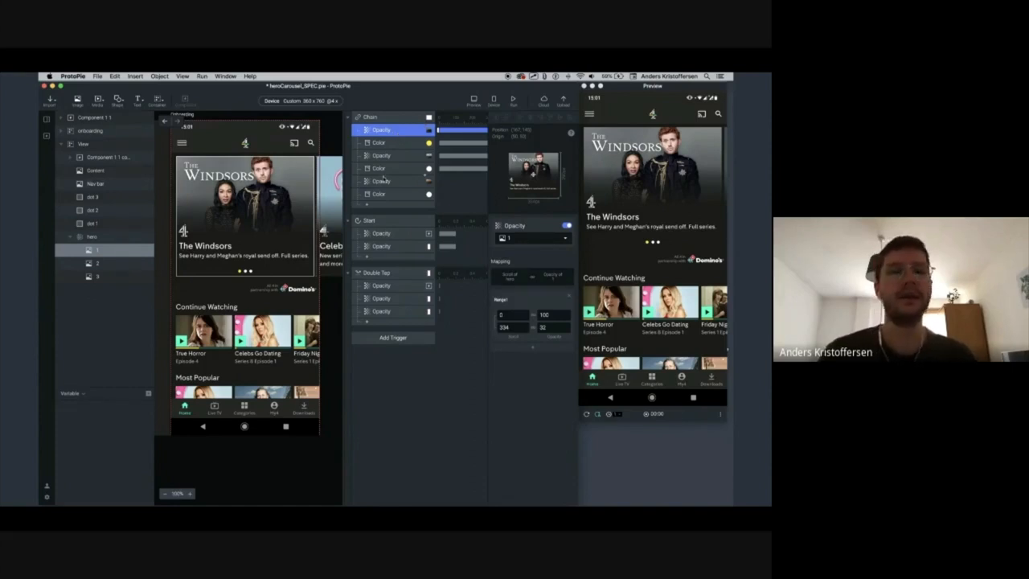
click(383, 155)
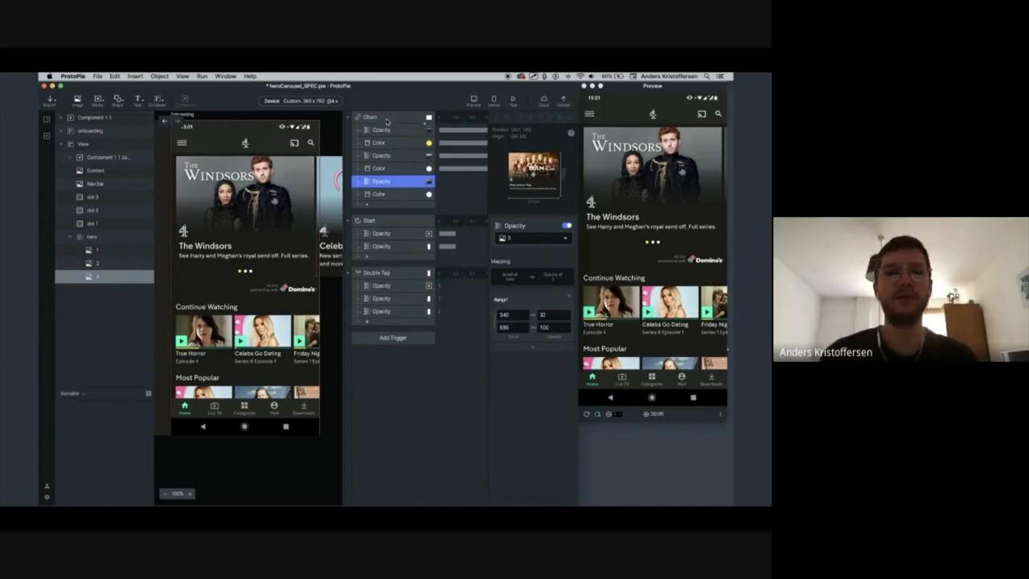
click(370, 115)
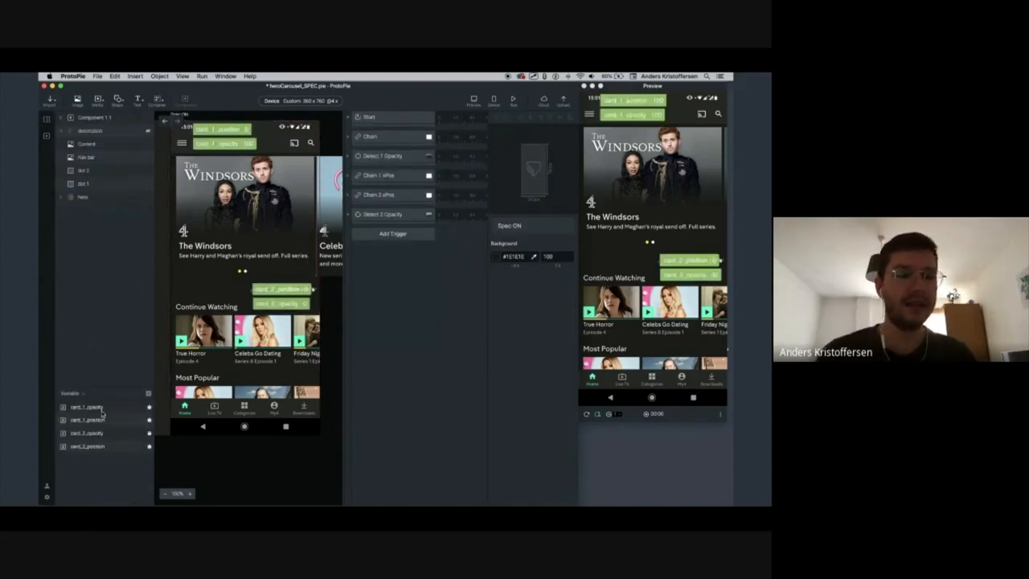
click(87, 408)
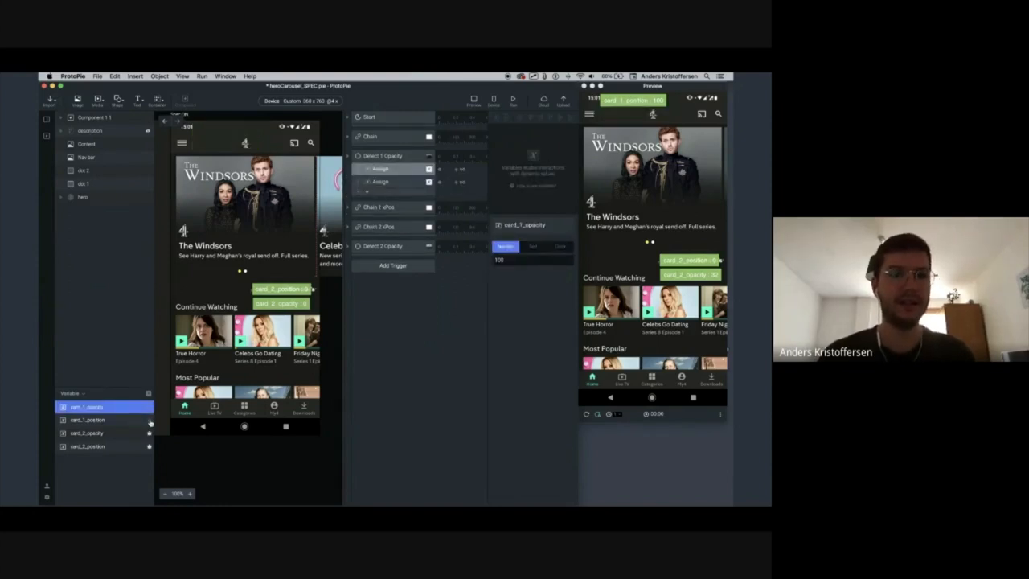
click(87, 420)
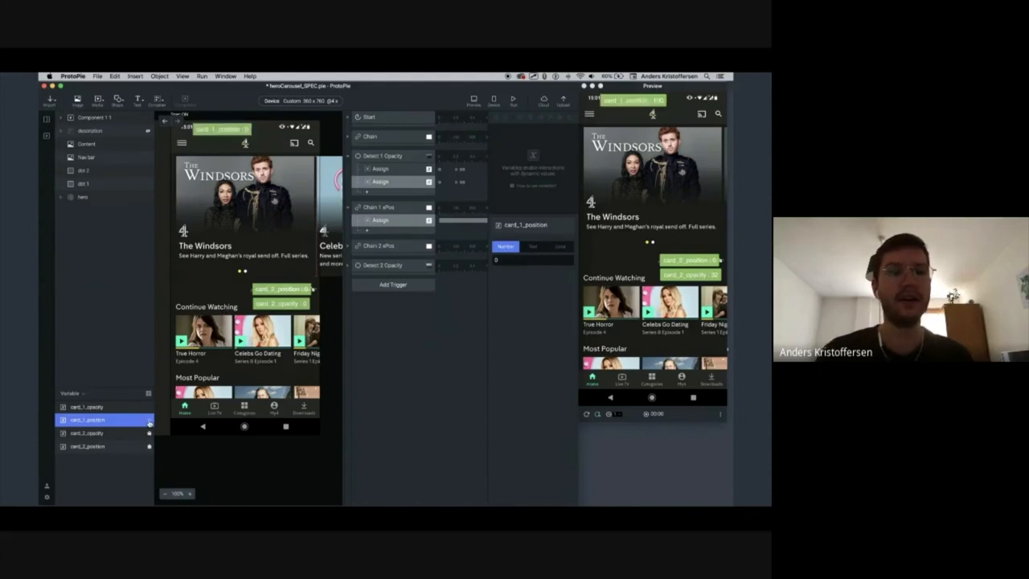
click(89, 407)
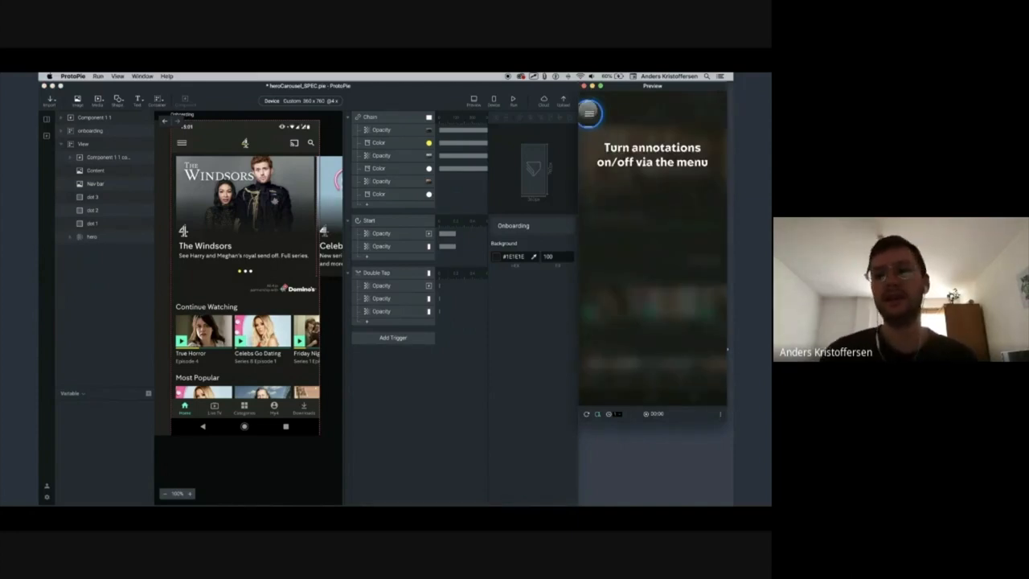
Step: Choose Hide annotations from the carousel preview's annotations menu
click(588, 109)
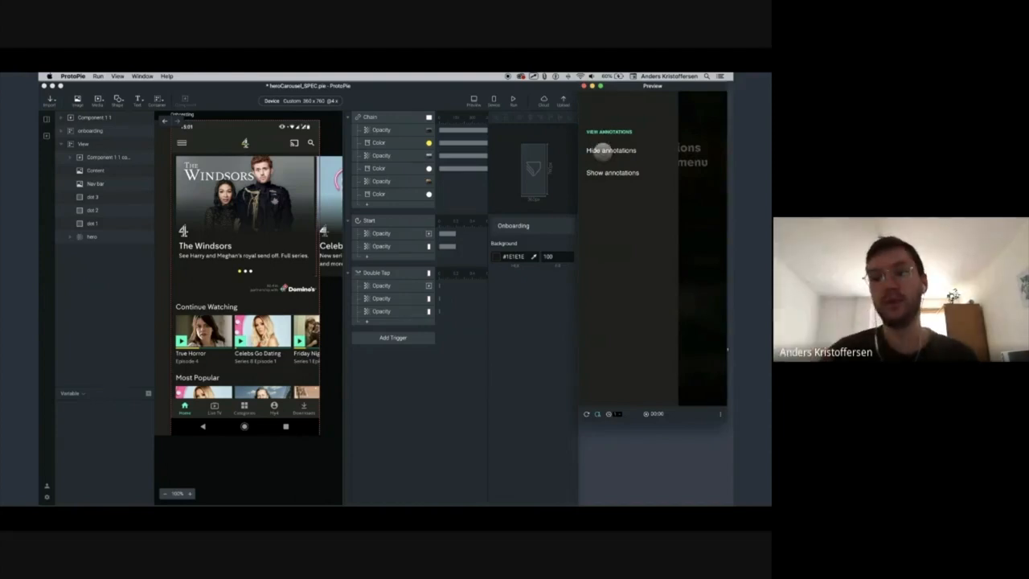
click(613, 150)
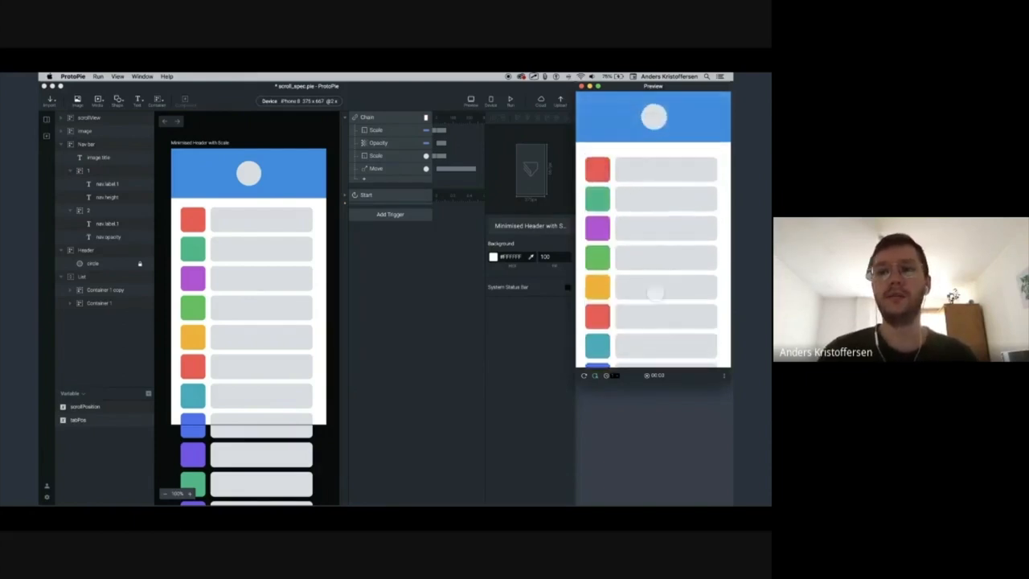
Step: Group the List and Header layers and rename the group Prototype
scroll(down, 3)
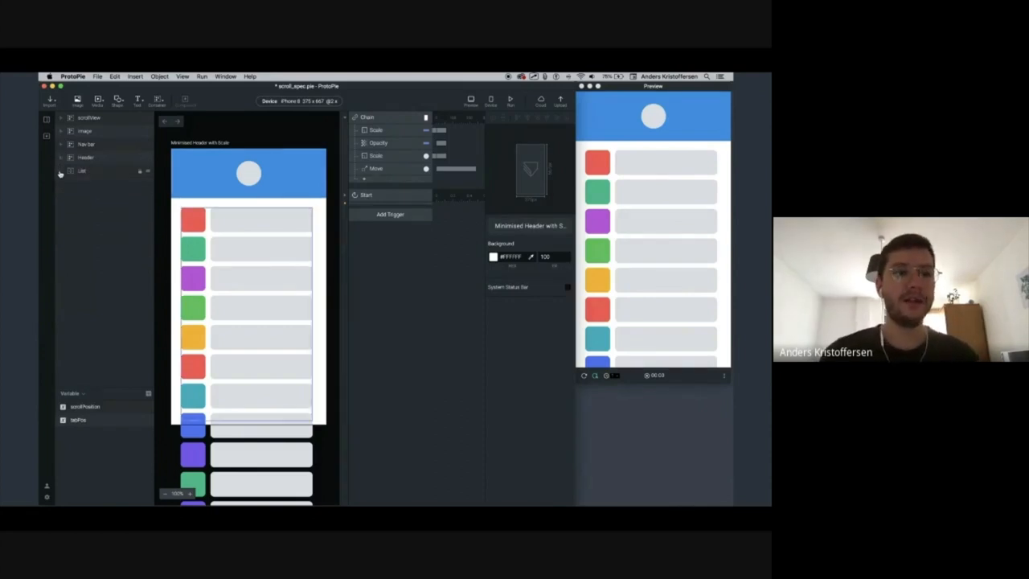
click(81, 170)
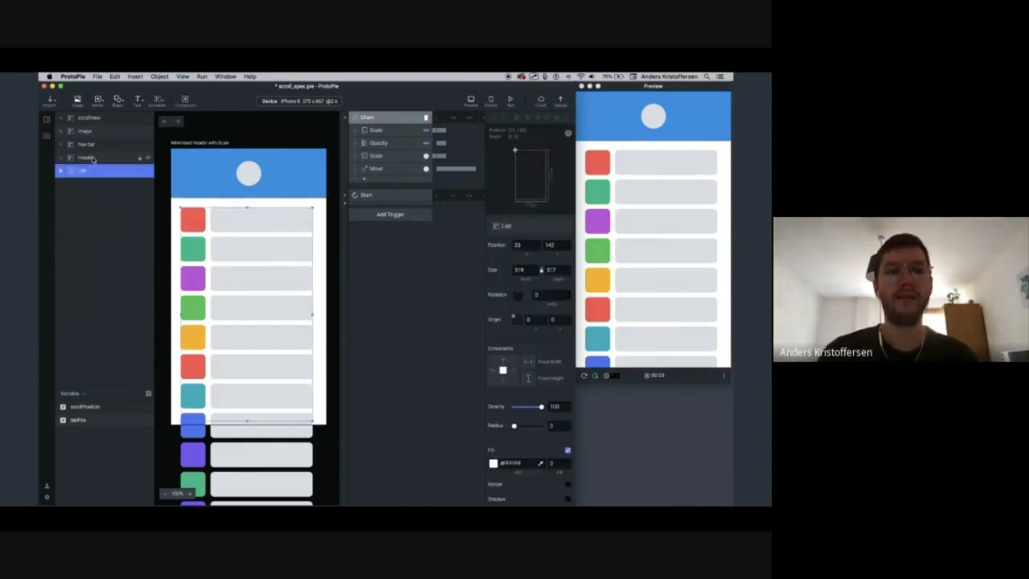
click(87, 158)
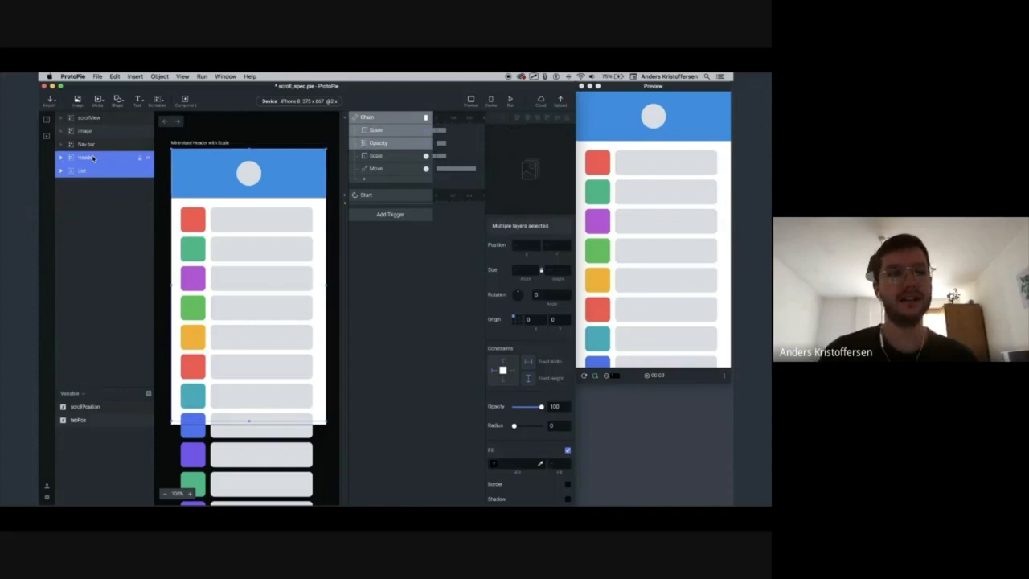
double_click(88, 157)
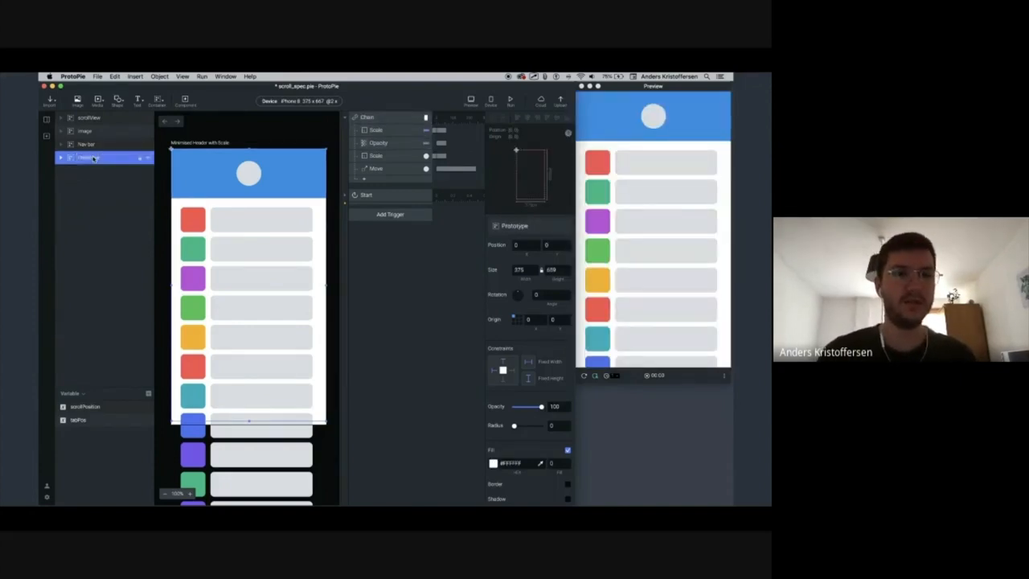
Step: Switch the scene device to the first Desktop preset and confirm
click(299, 100)
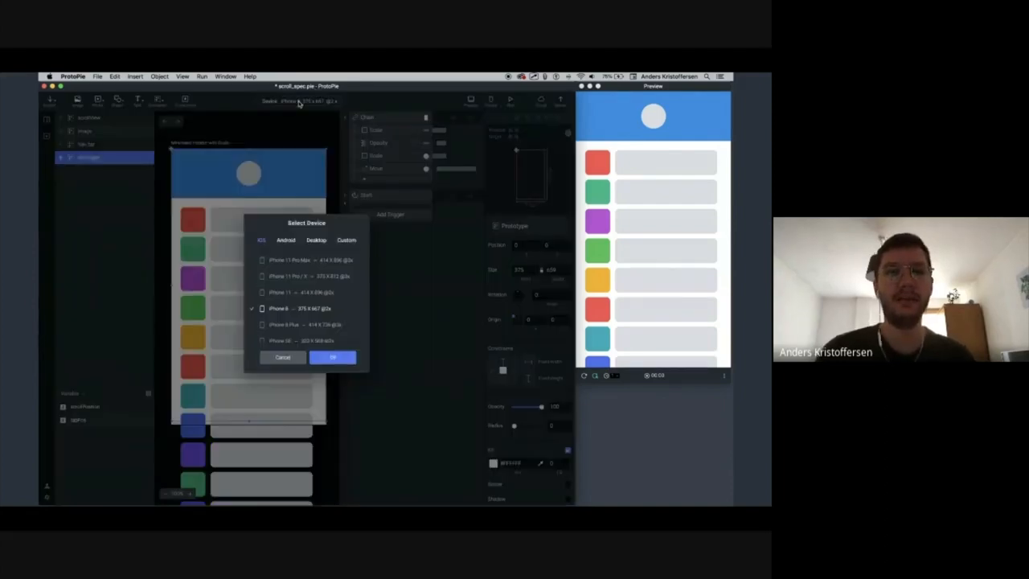
click(315, 239)
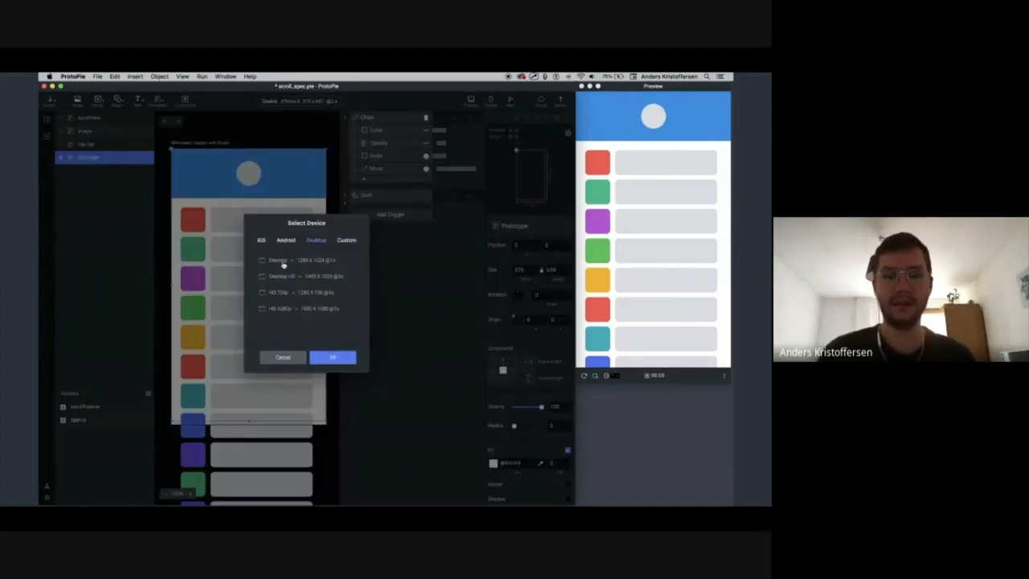
click(276, 261)
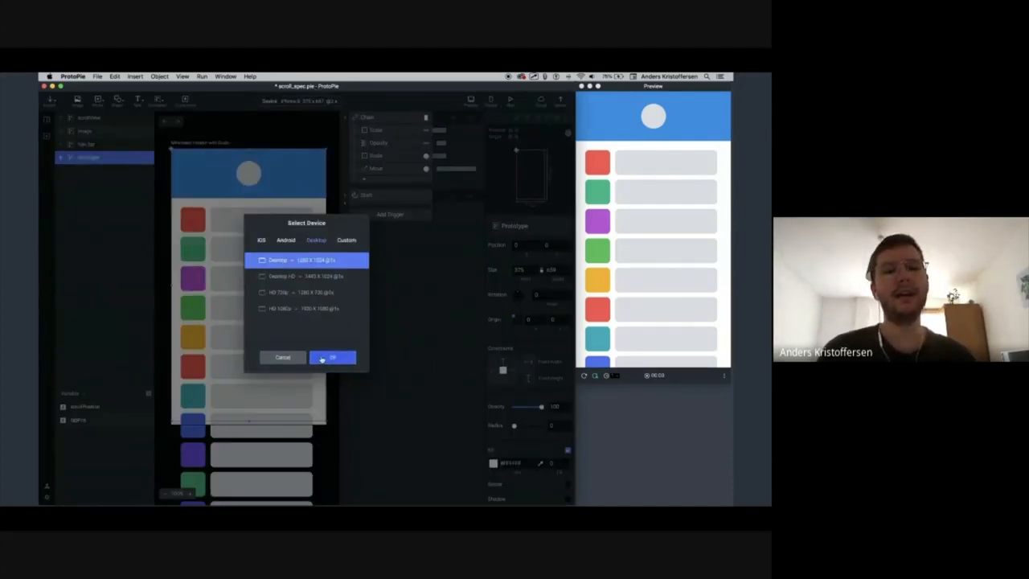
click(331, 357)
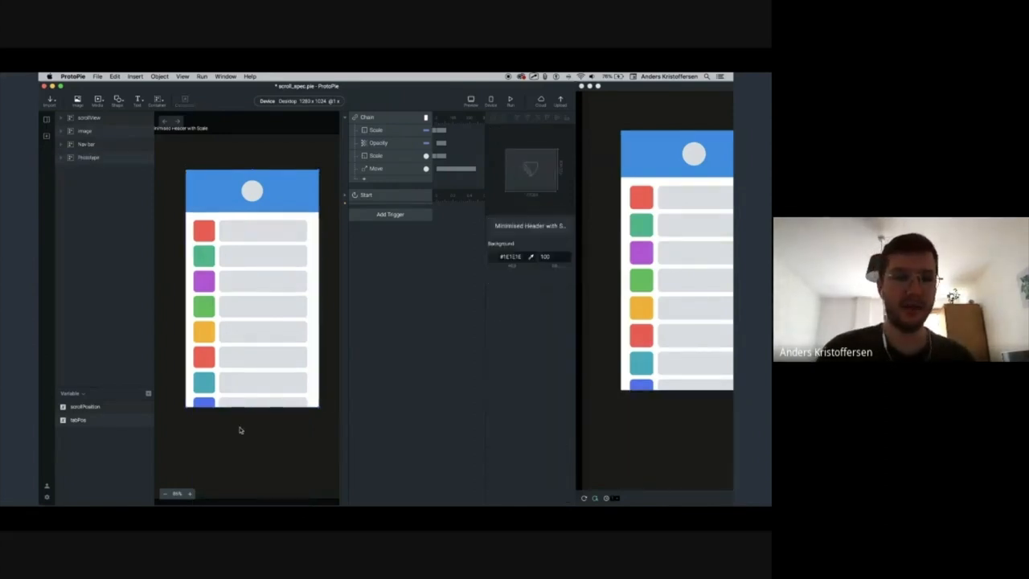
Step: Select the Prototype group and expand the Start trigger's responses for the value list
click(89, 157)
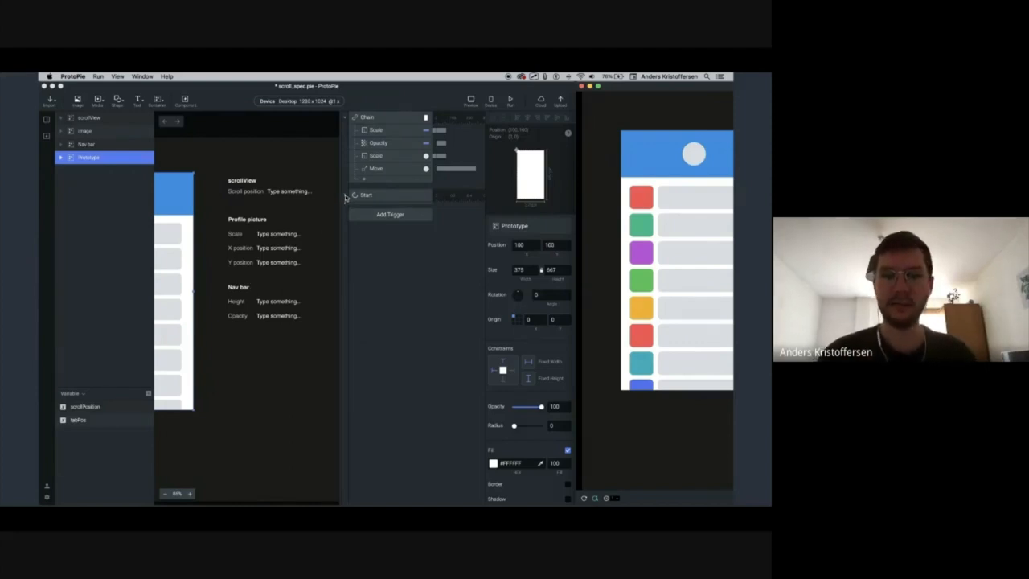
click(344, 195)
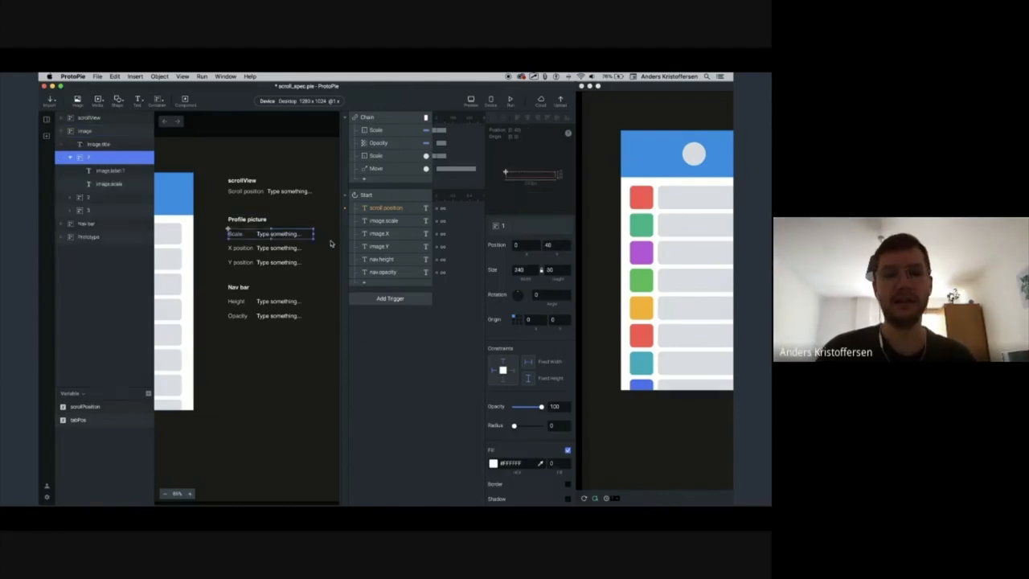
Step: Set the profile picture scale placeholder to a Formula value and scroll the preview to watch it update
click(386, 207)
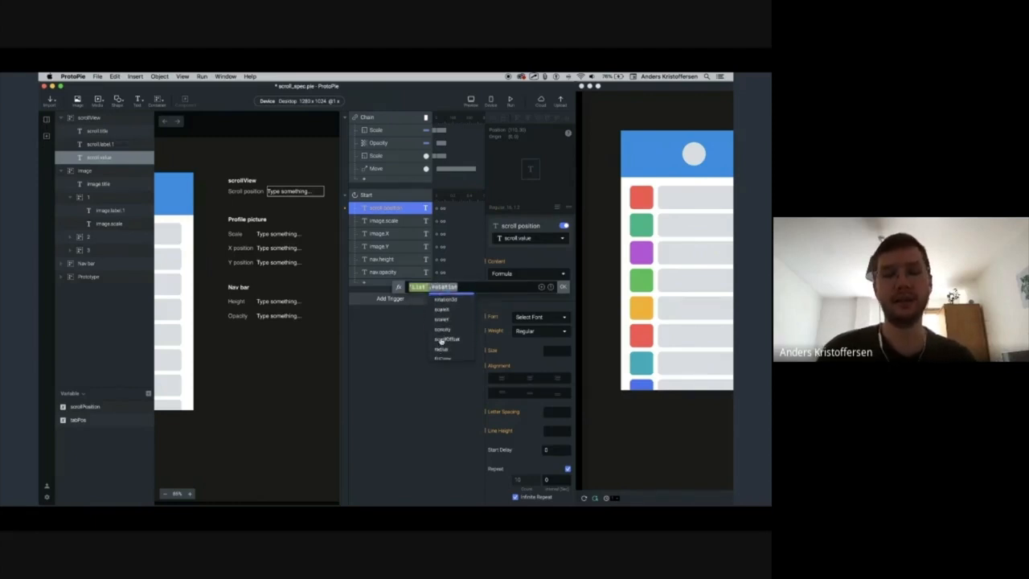
click(443, 337)
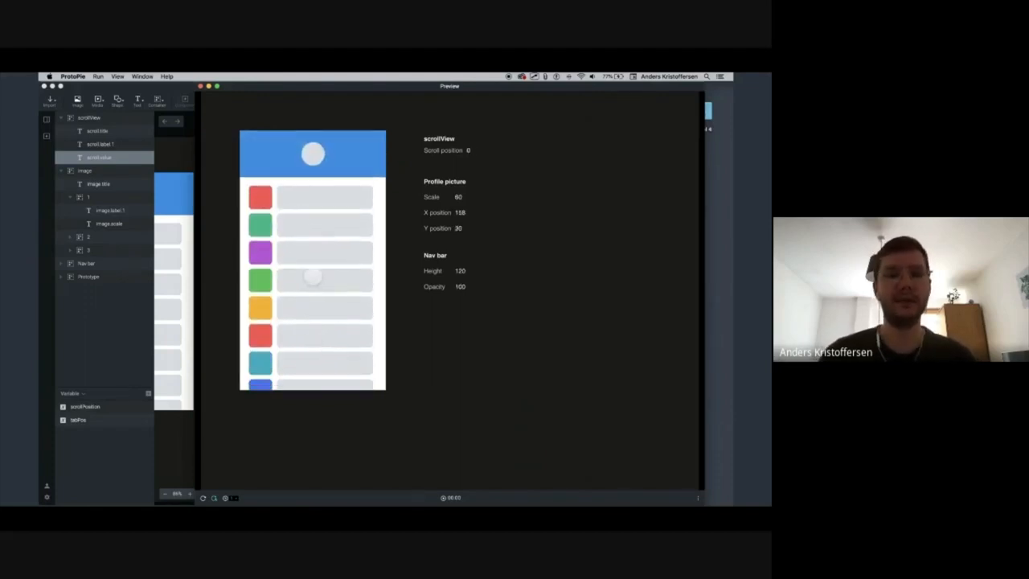
scroll(down, 3)
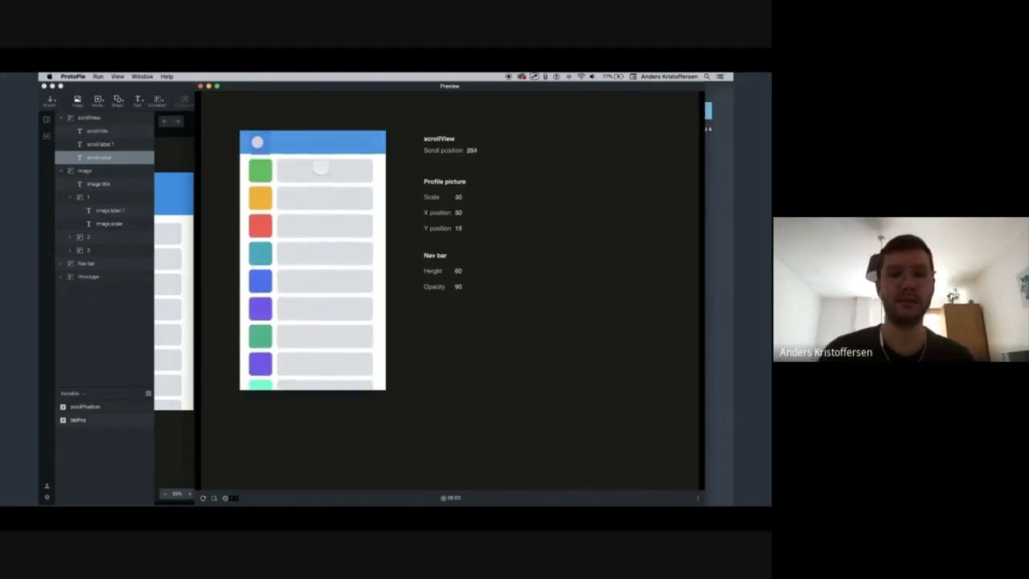